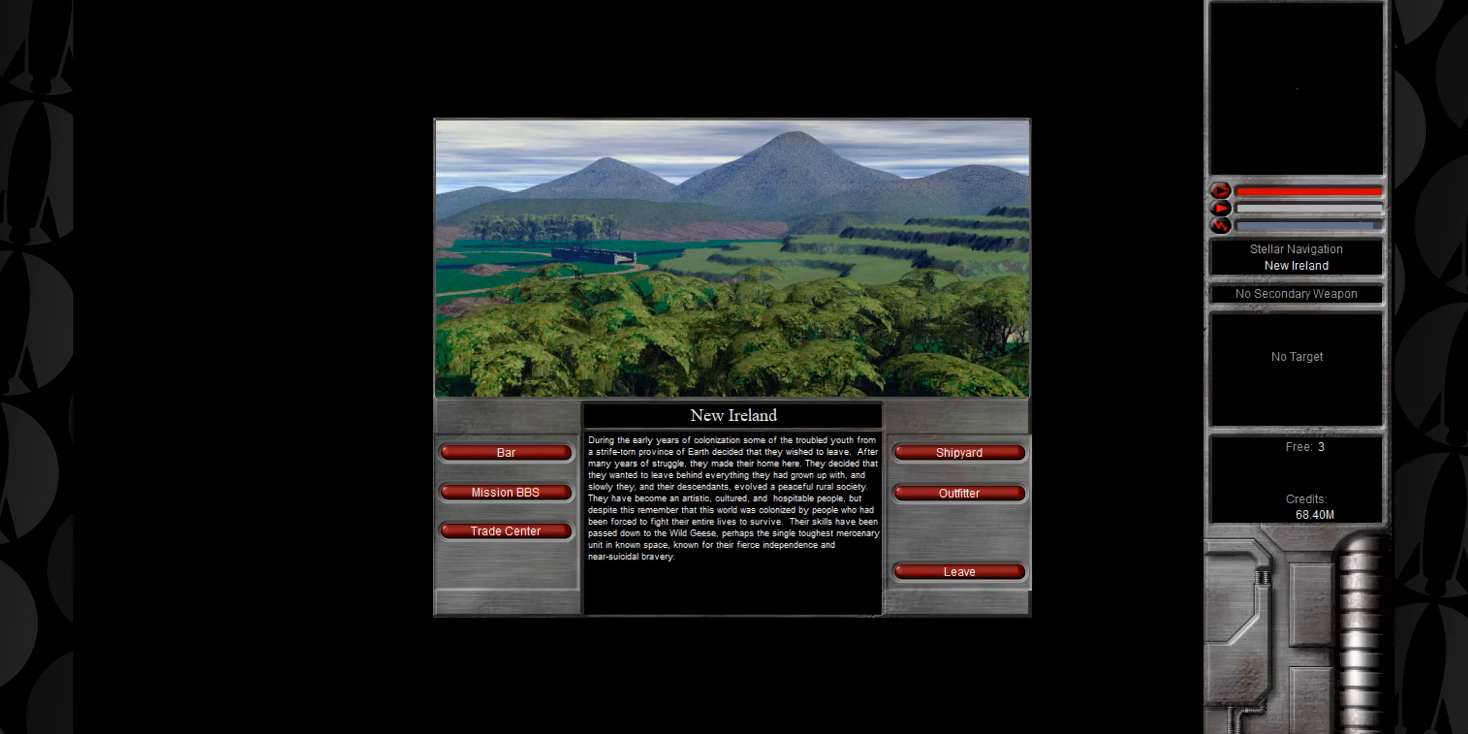
# Review the Mod Starbridge Class E specifications at the New Ireland shipyard and close them
pyautogui.click(957, 452)
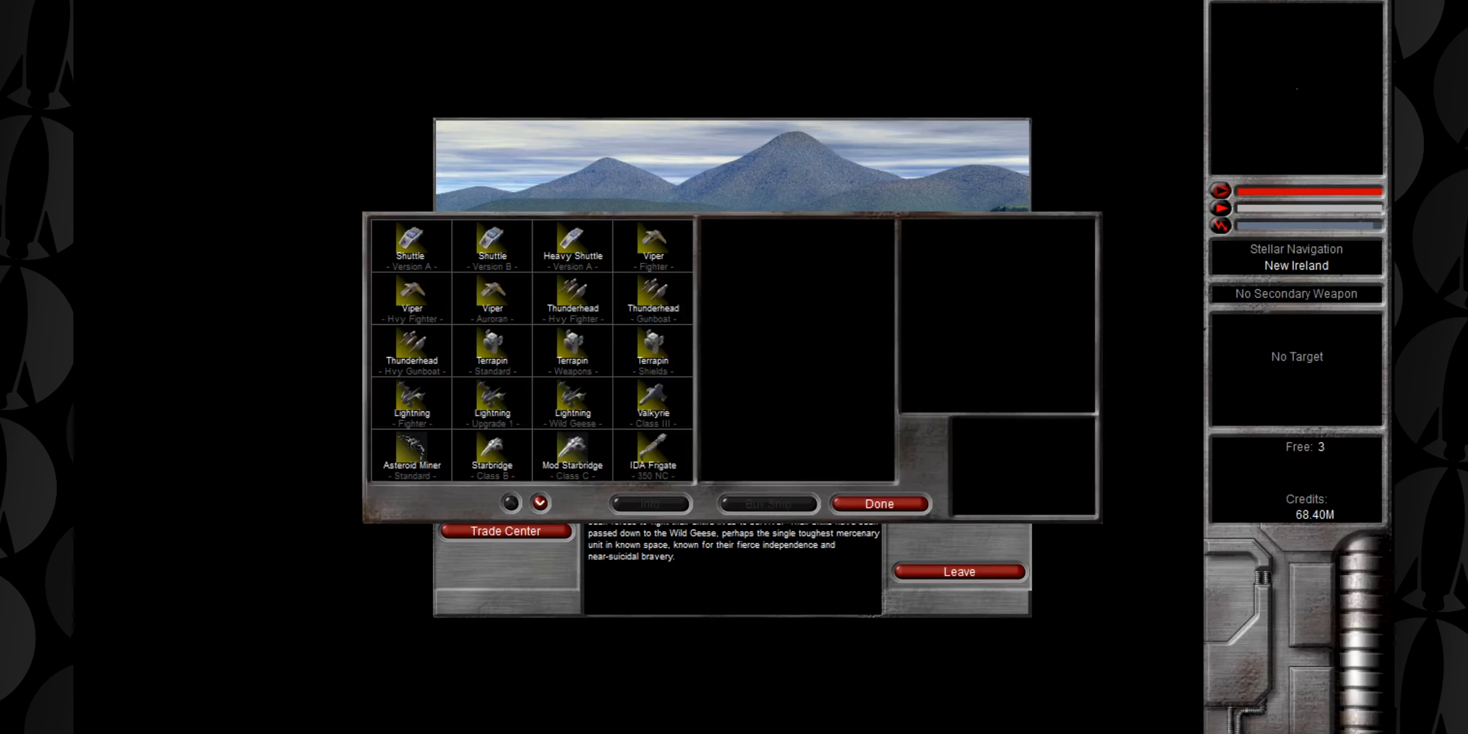
pyautogui.click(571, 445)
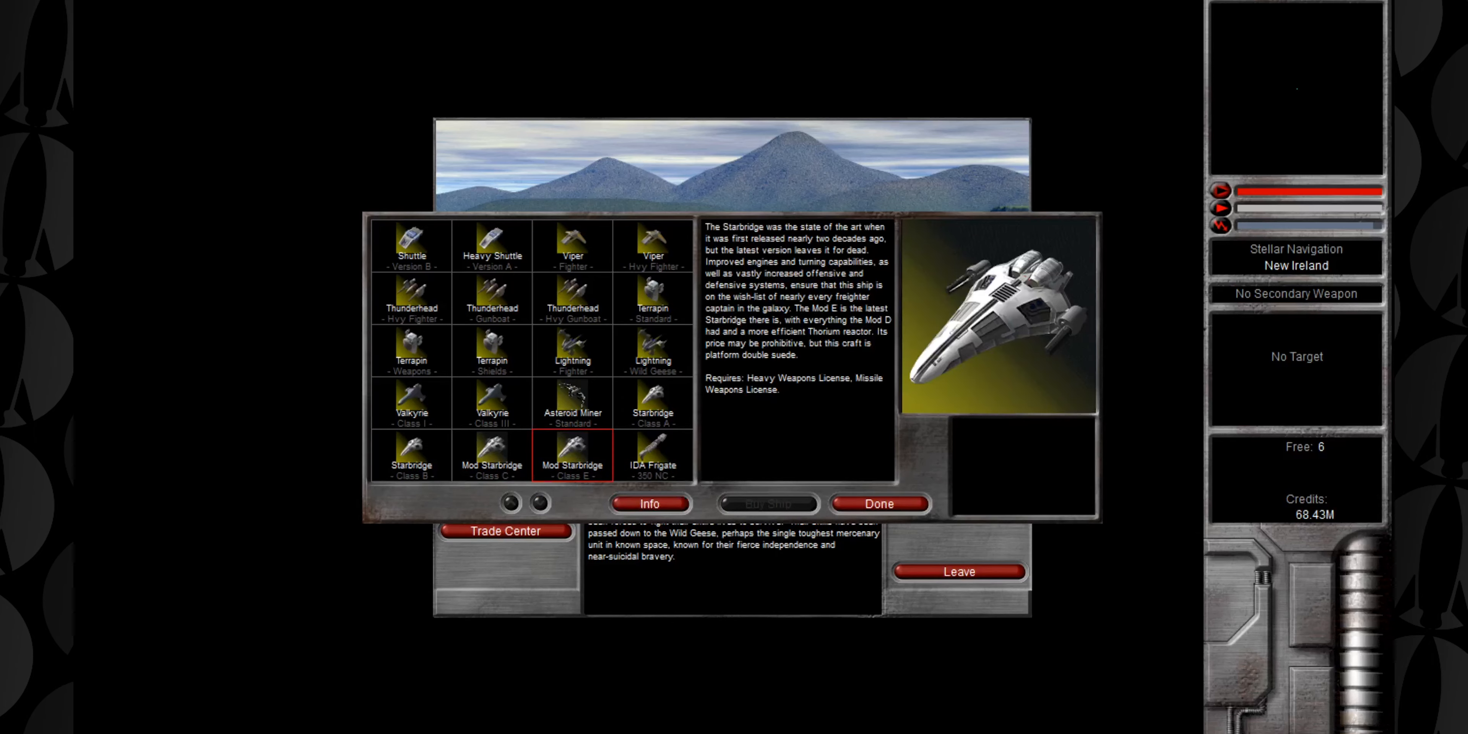
pyautogui.click(650, 504)
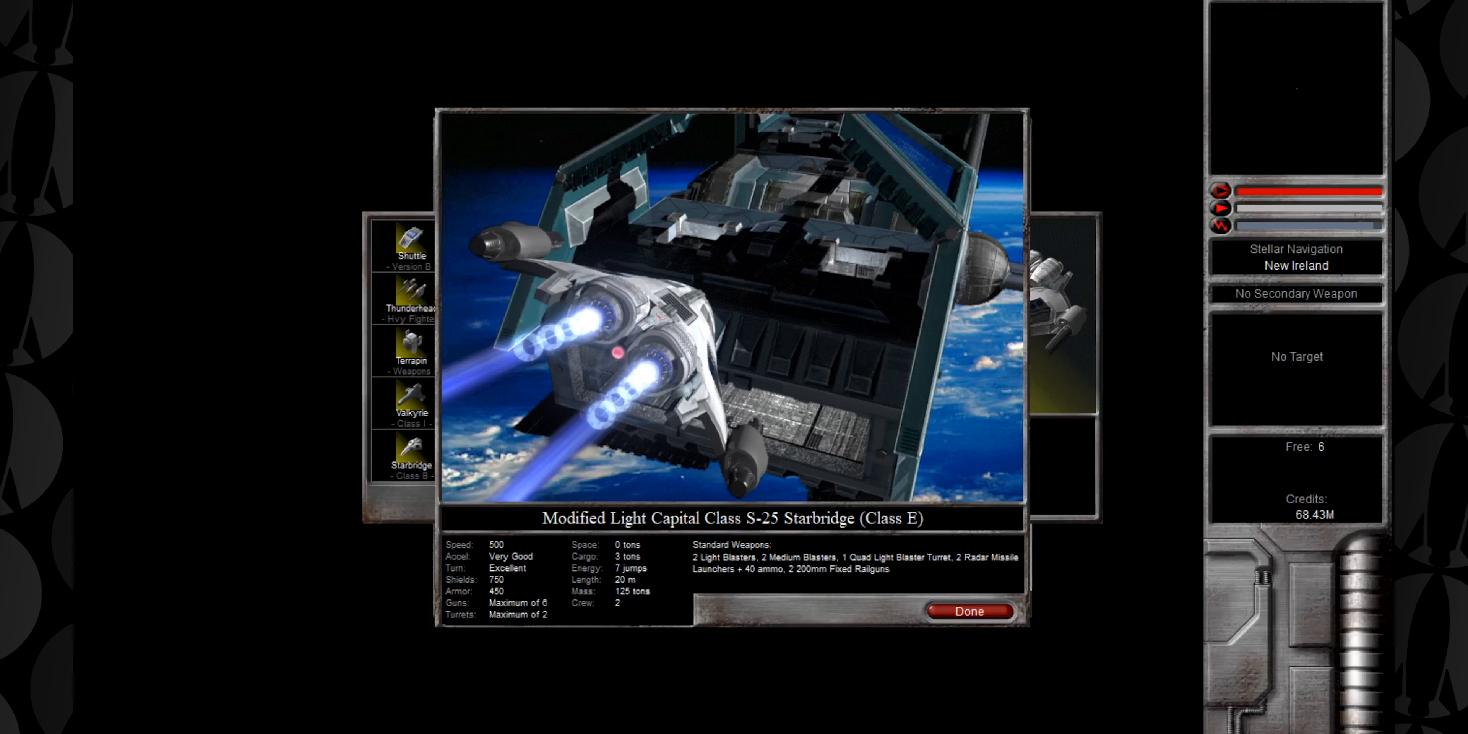
pyautogui.click(971, 610)
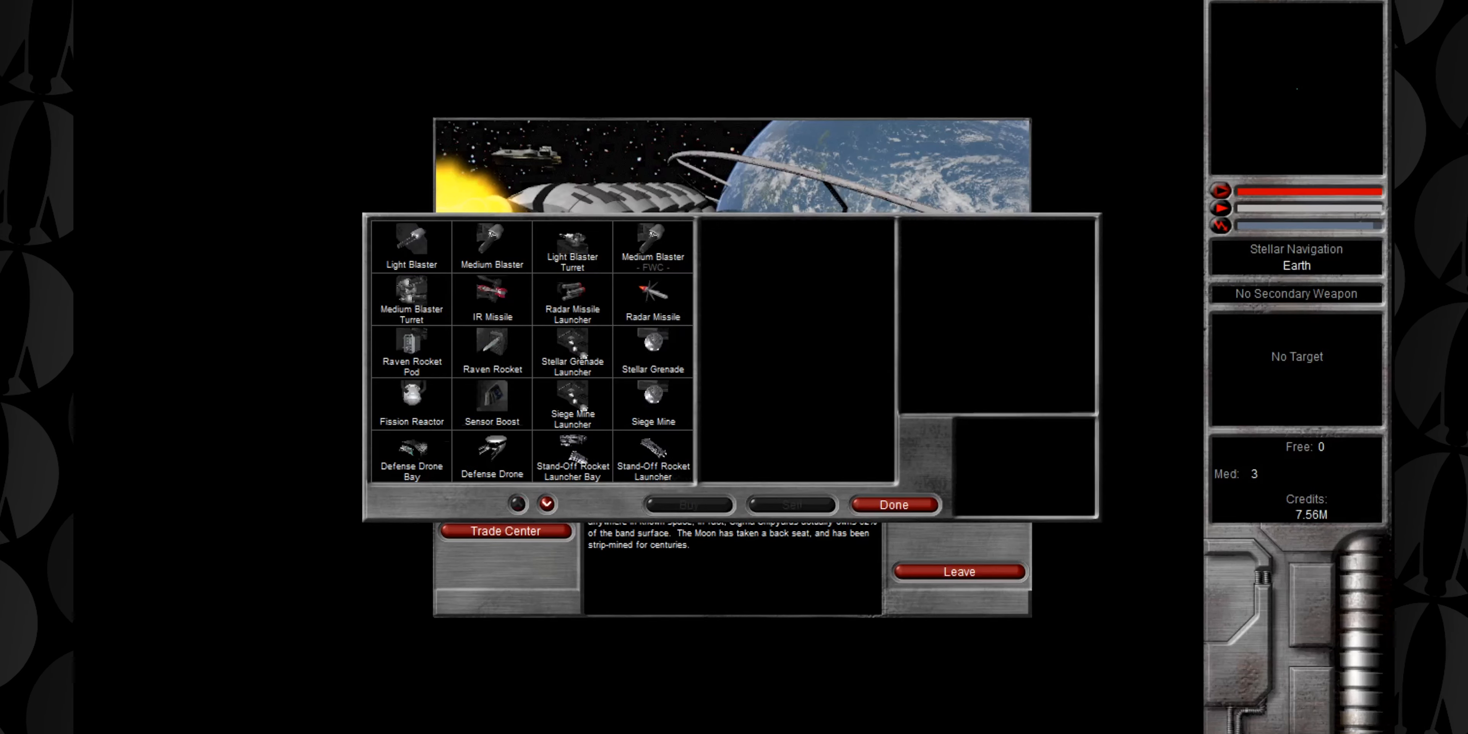
# Page down the Earth outfitter list through weapons, rockets, licenses and Sigma upgrades
pyautogui.click(543, 504)
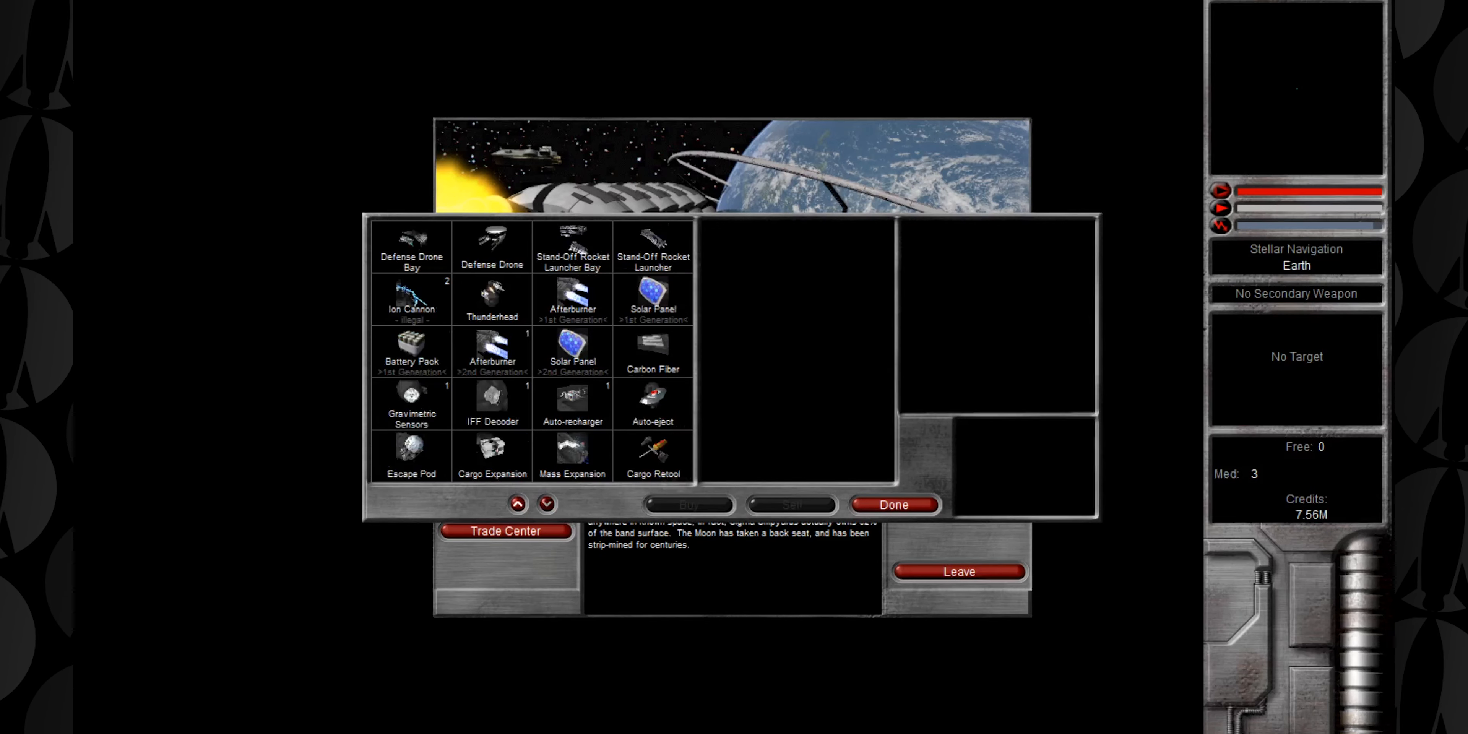
pyautogui.click(545, 504)
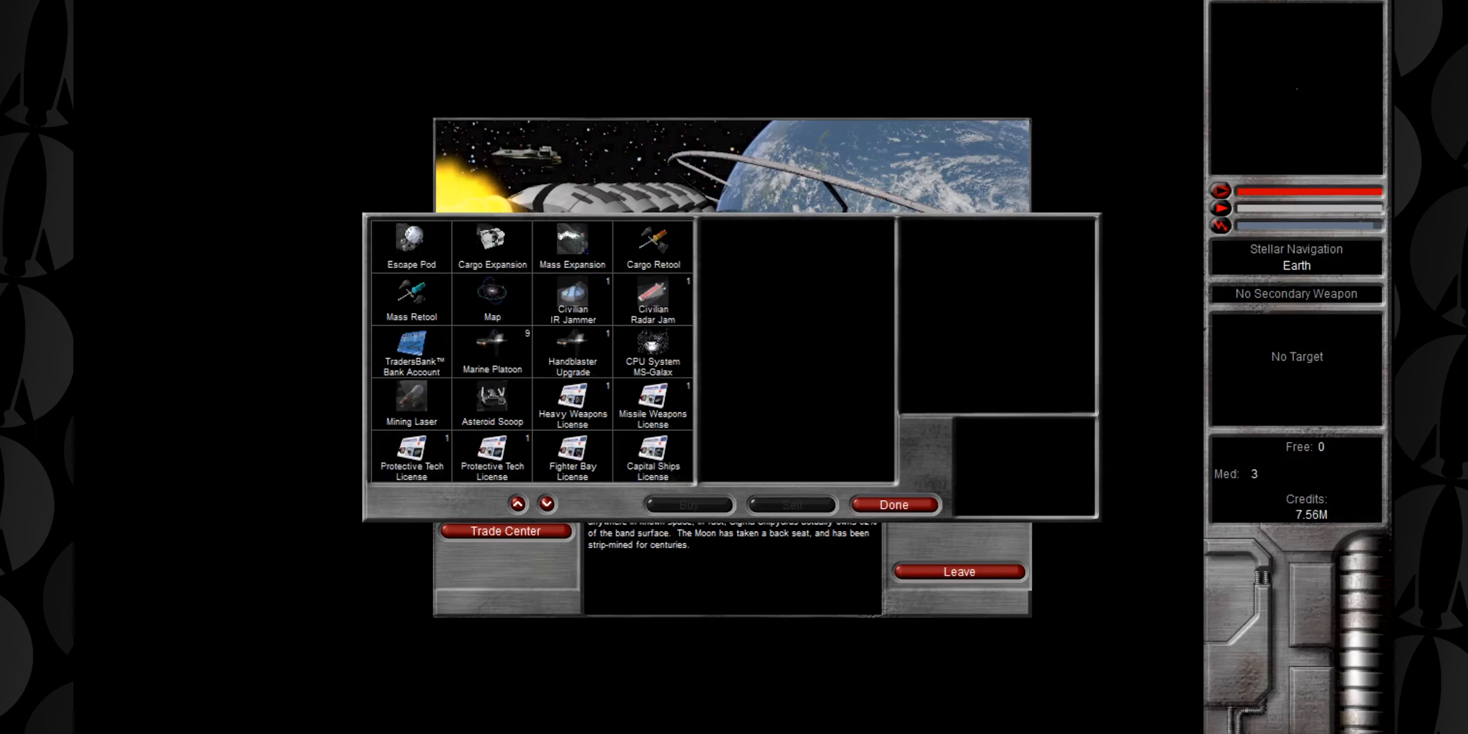
pyautogui.click(543, 504)
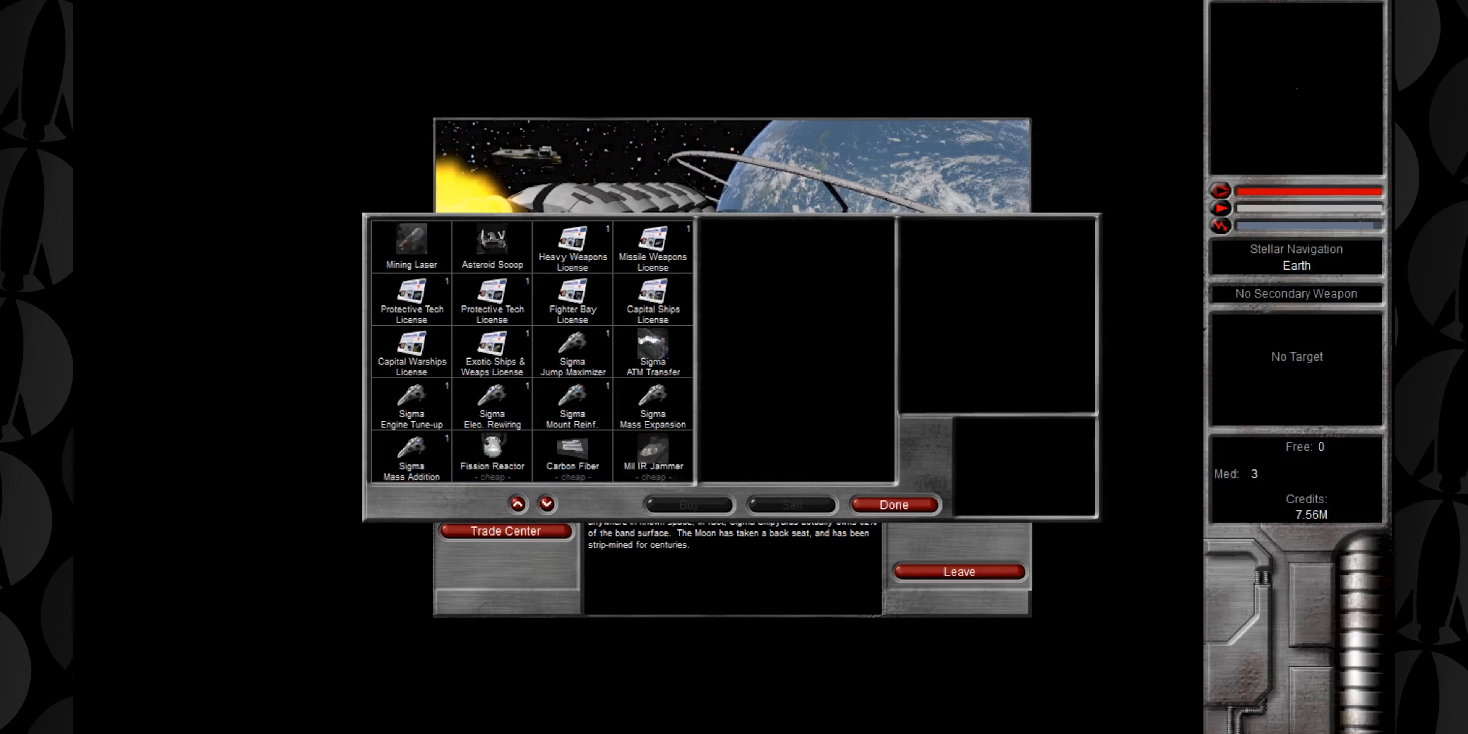
pyautogui.click(544, 504)
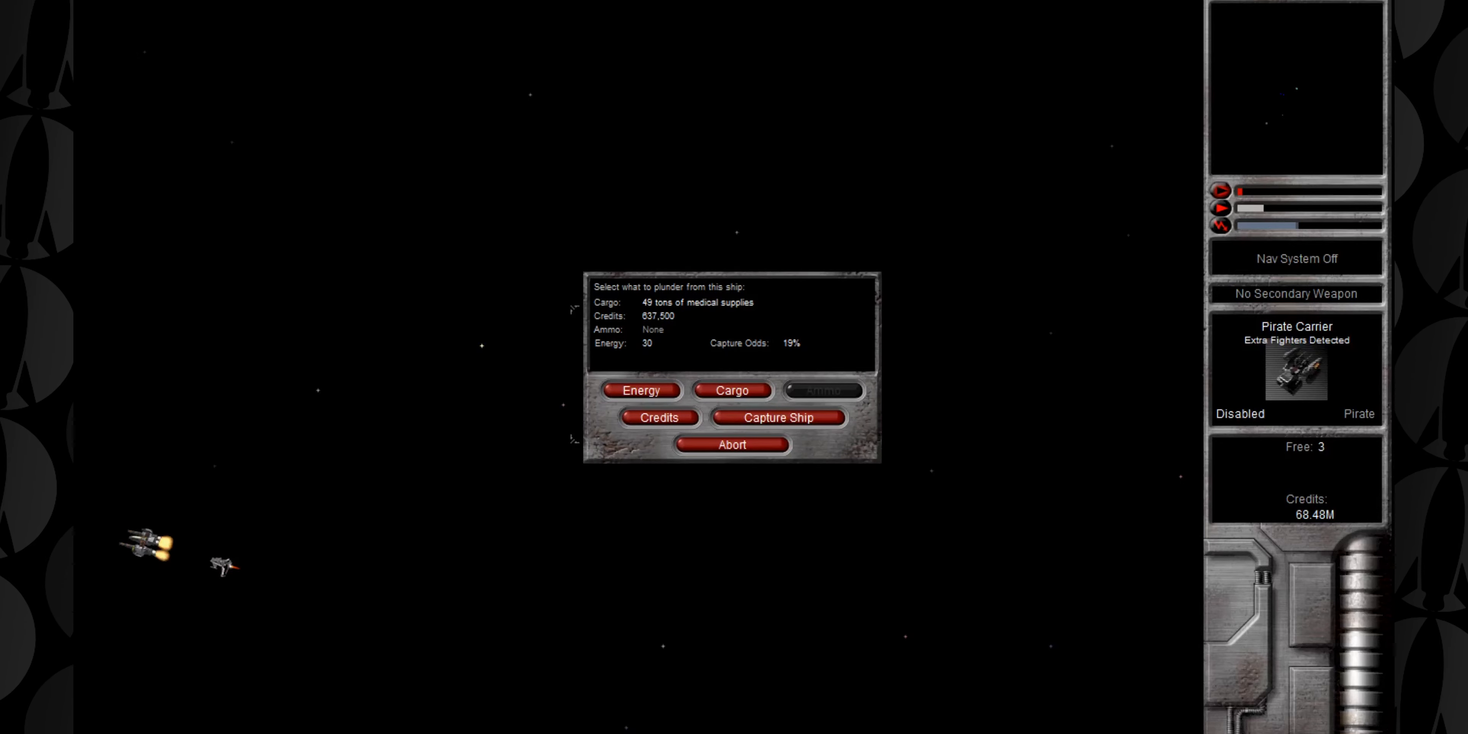
# Board the disabled Pirate Carrier to show Energy, Cargo, Credits and Capture Ship options
pyautogui.click(658, 417)
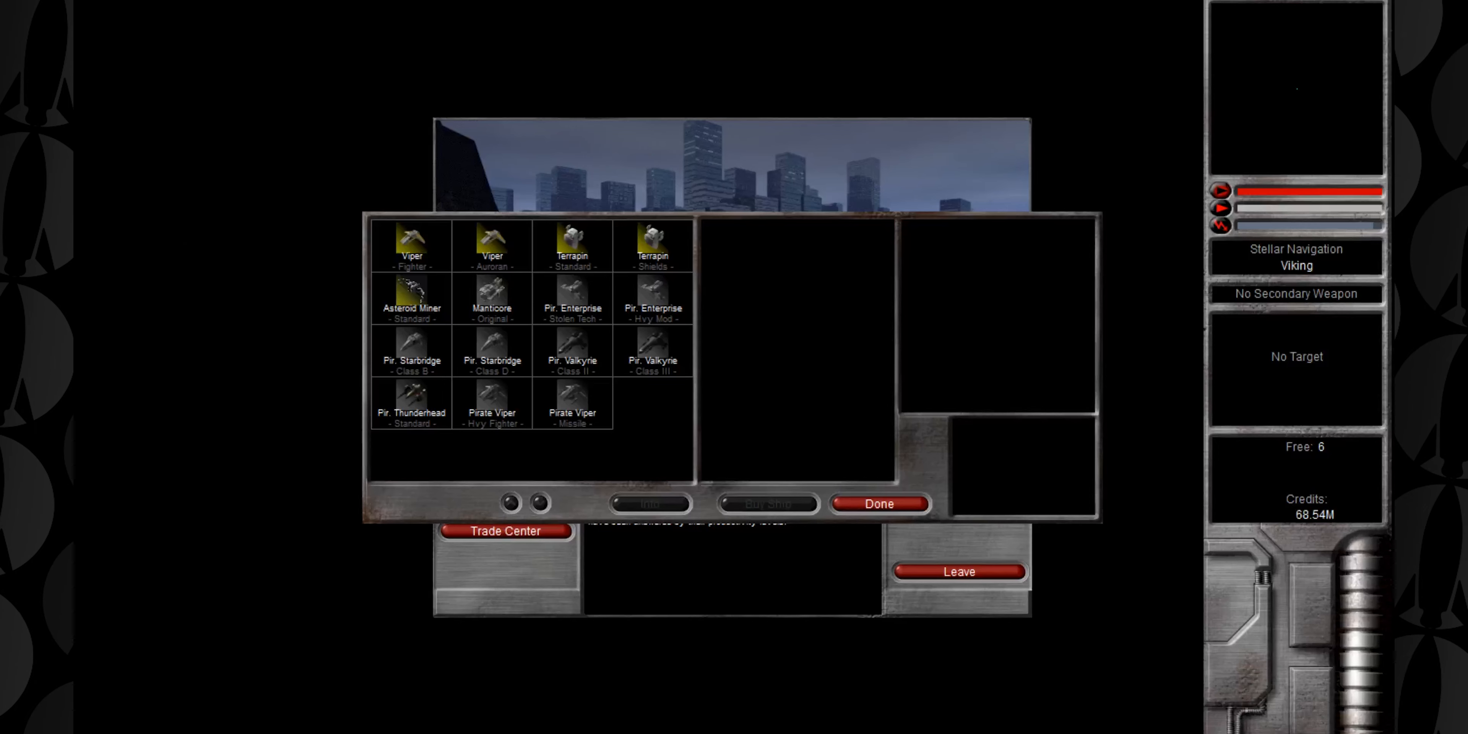
# Review the Pir. Starbridge Class B specifications at the Viking shipyard and close them
pyautogui.click(410, 358)
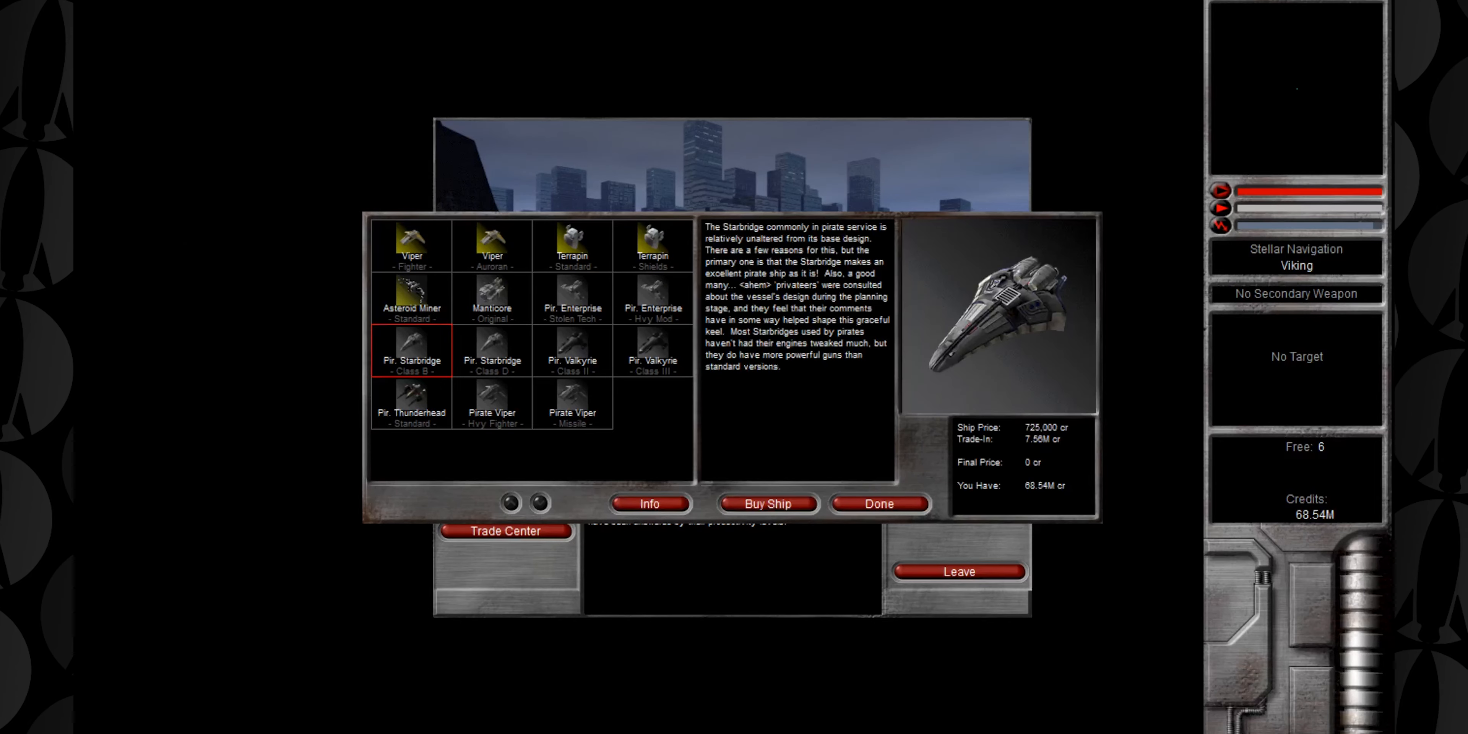
pyautogui.click(647, 503)
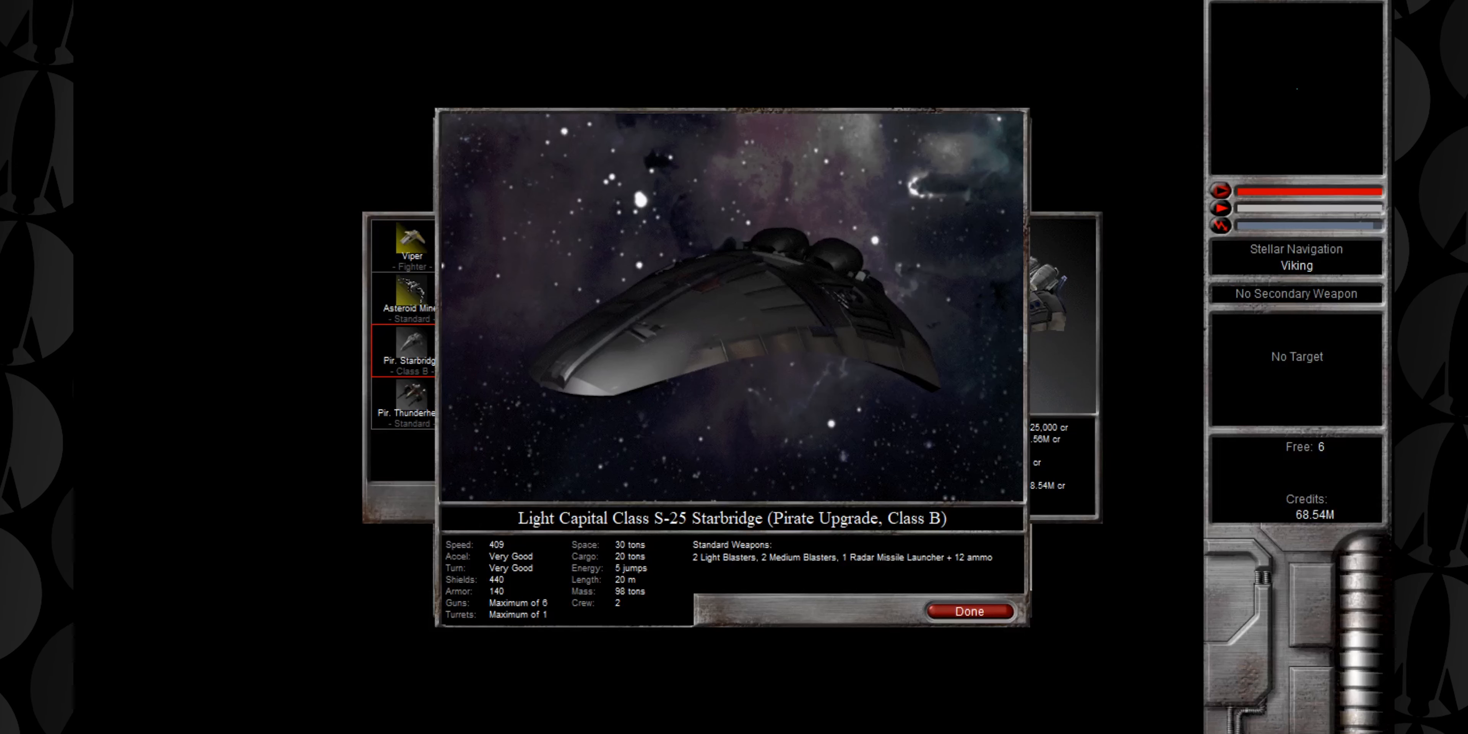
pyautogui.click(969, 610)
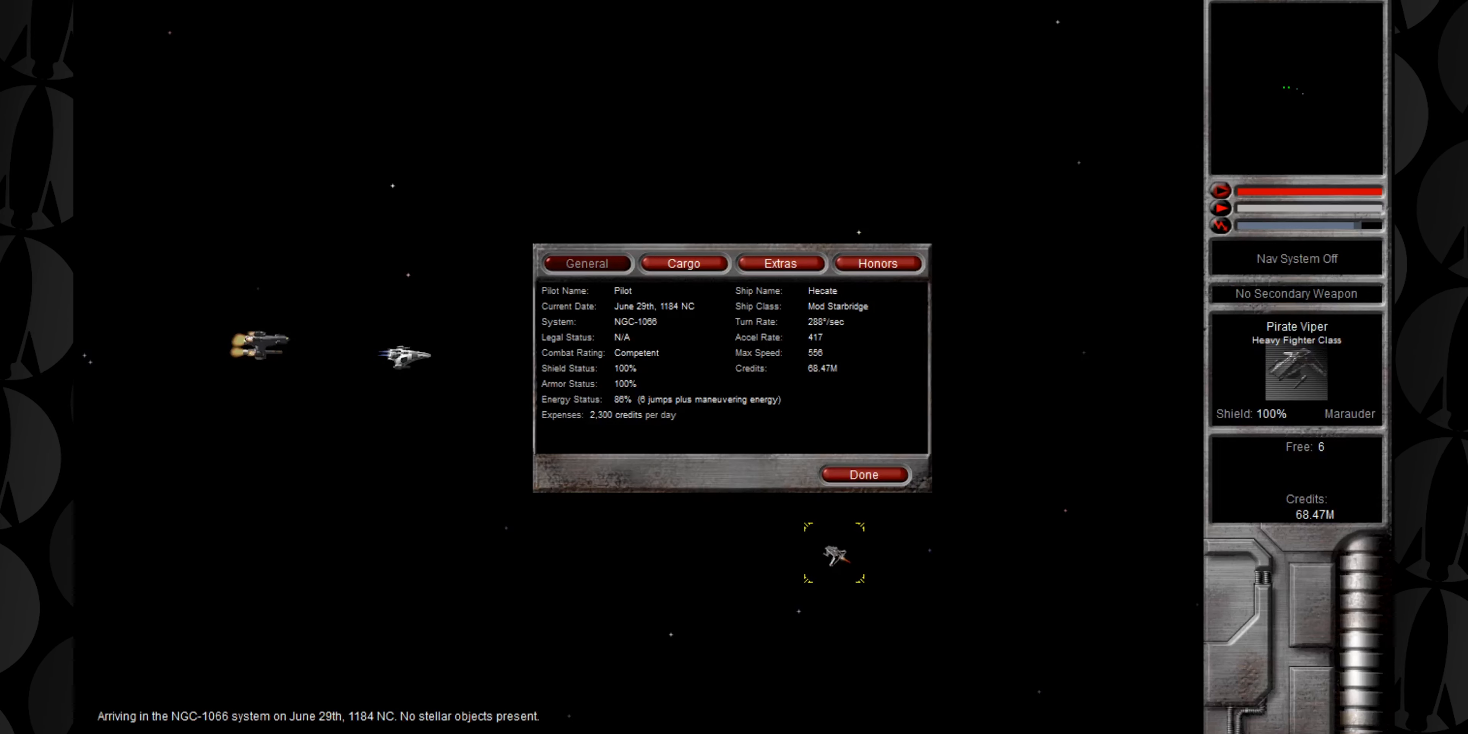
# List the Mod Starbridge's installed extras and trade-in value, then leave the pilot info
pyautogui.click(781, 263)
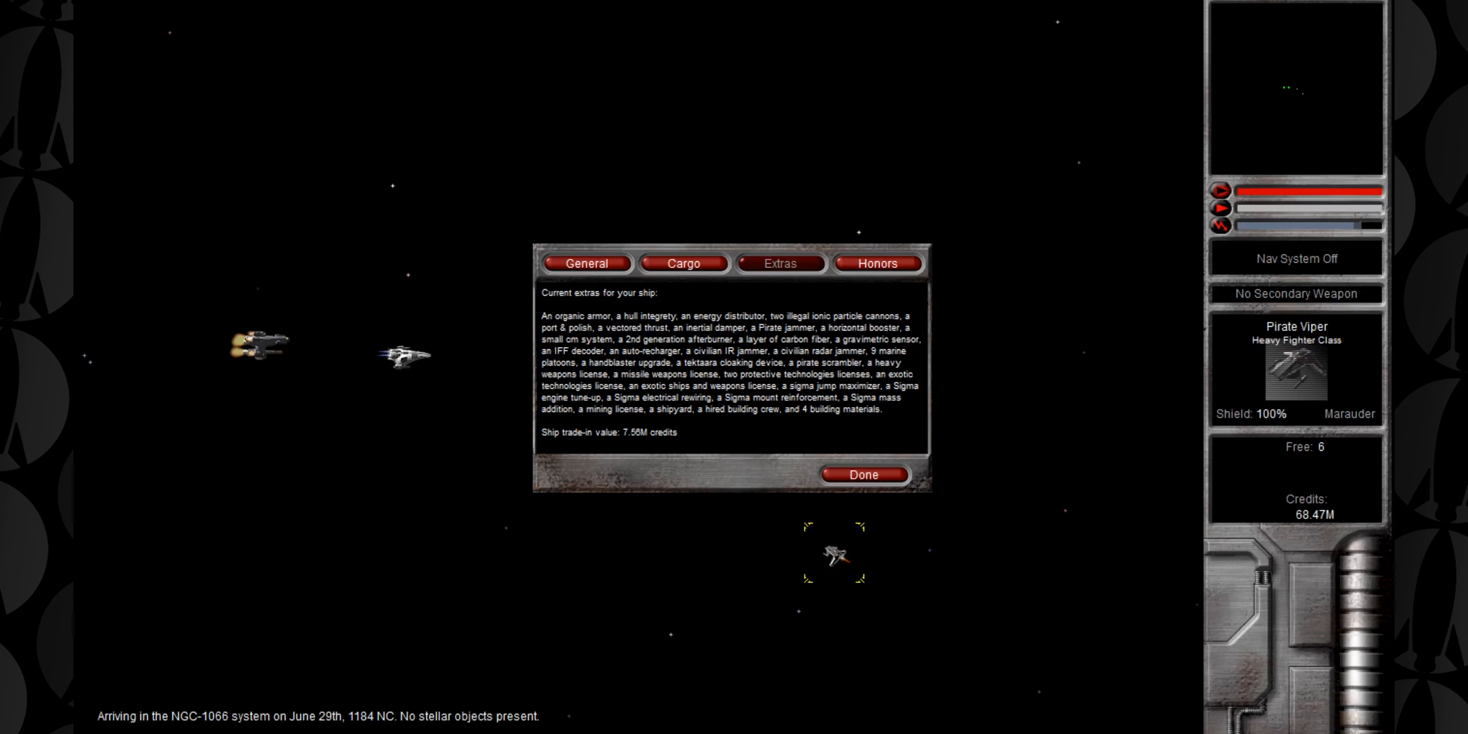
pyautogui.click(862, 474)
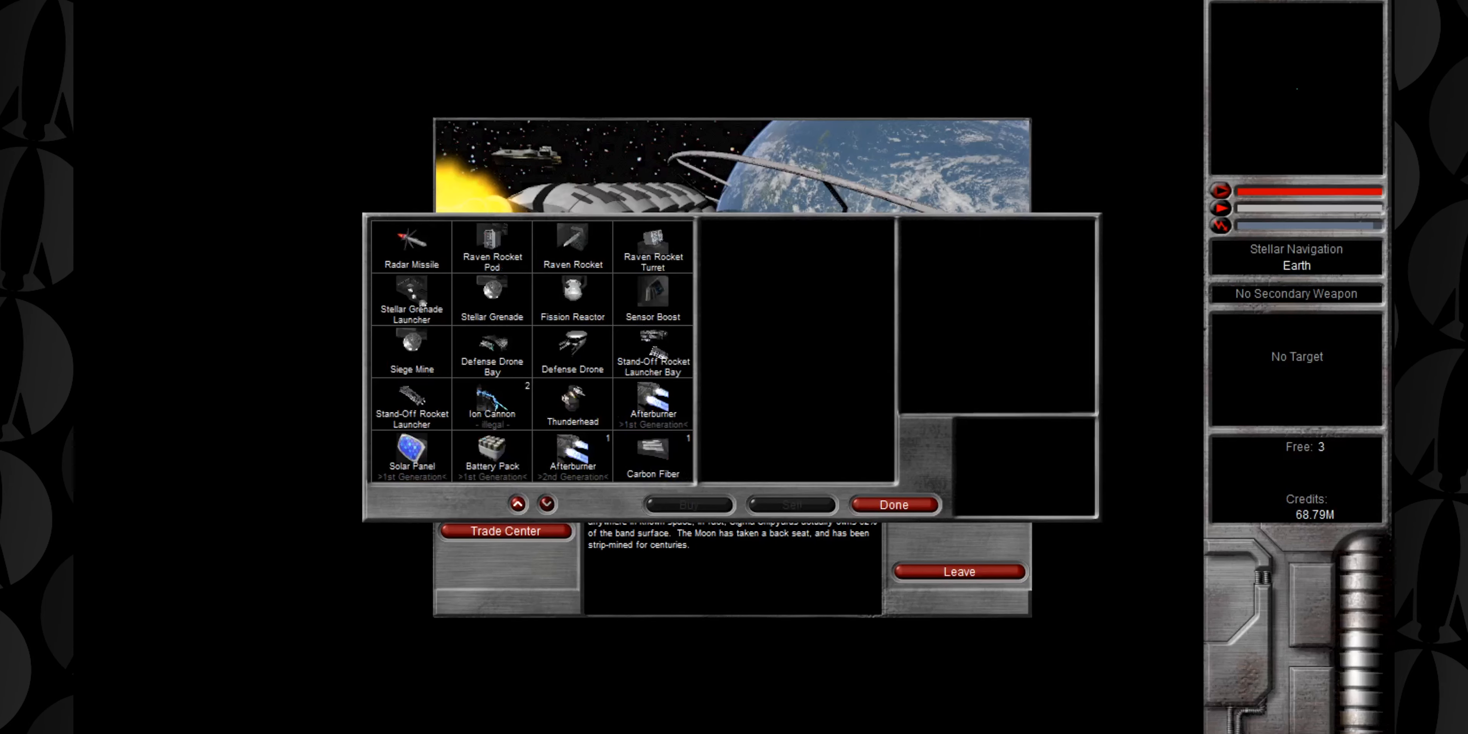
# Page the Earth outfitter to rockets, licenses and Sigma upgrades, then leave the outfitter
pyautogui.click(545, 503)
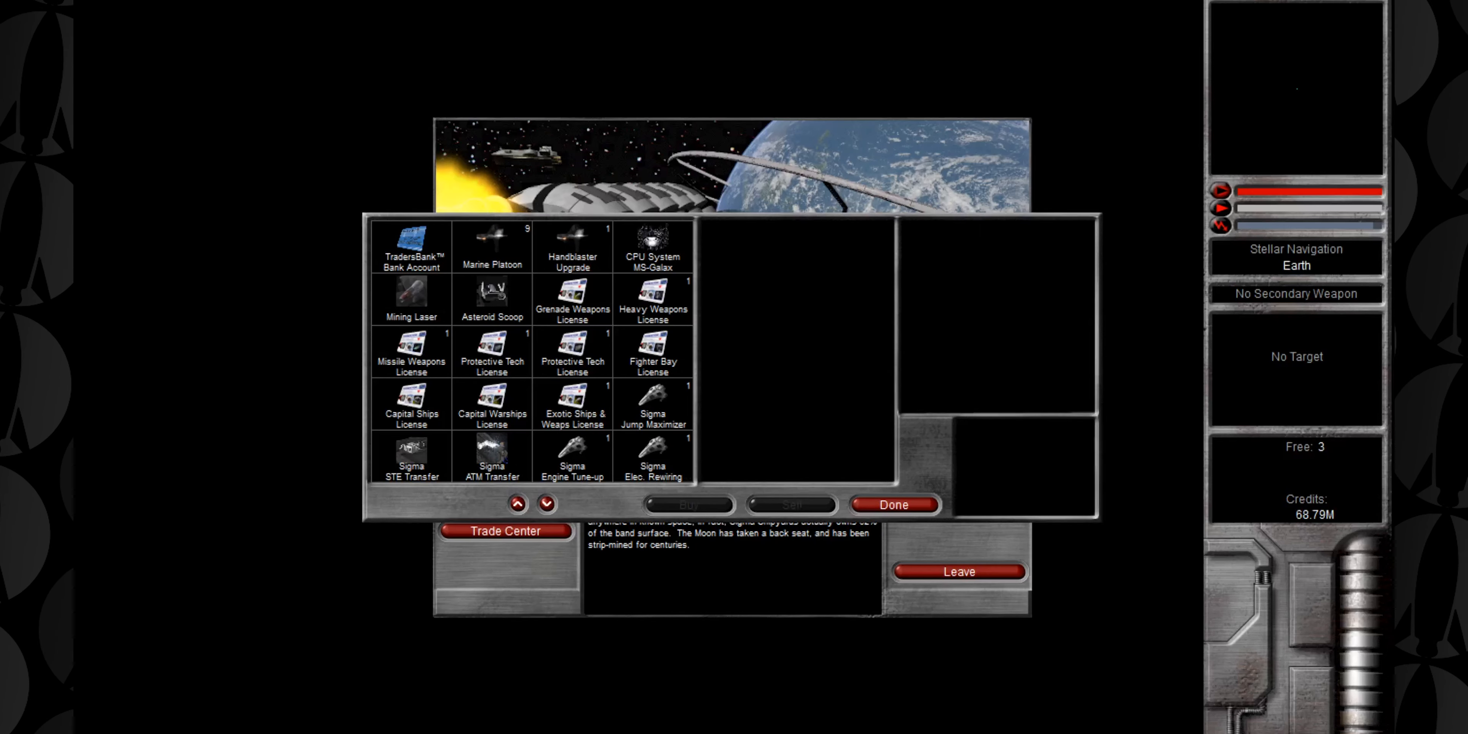
pyautogui.click(652, 459)
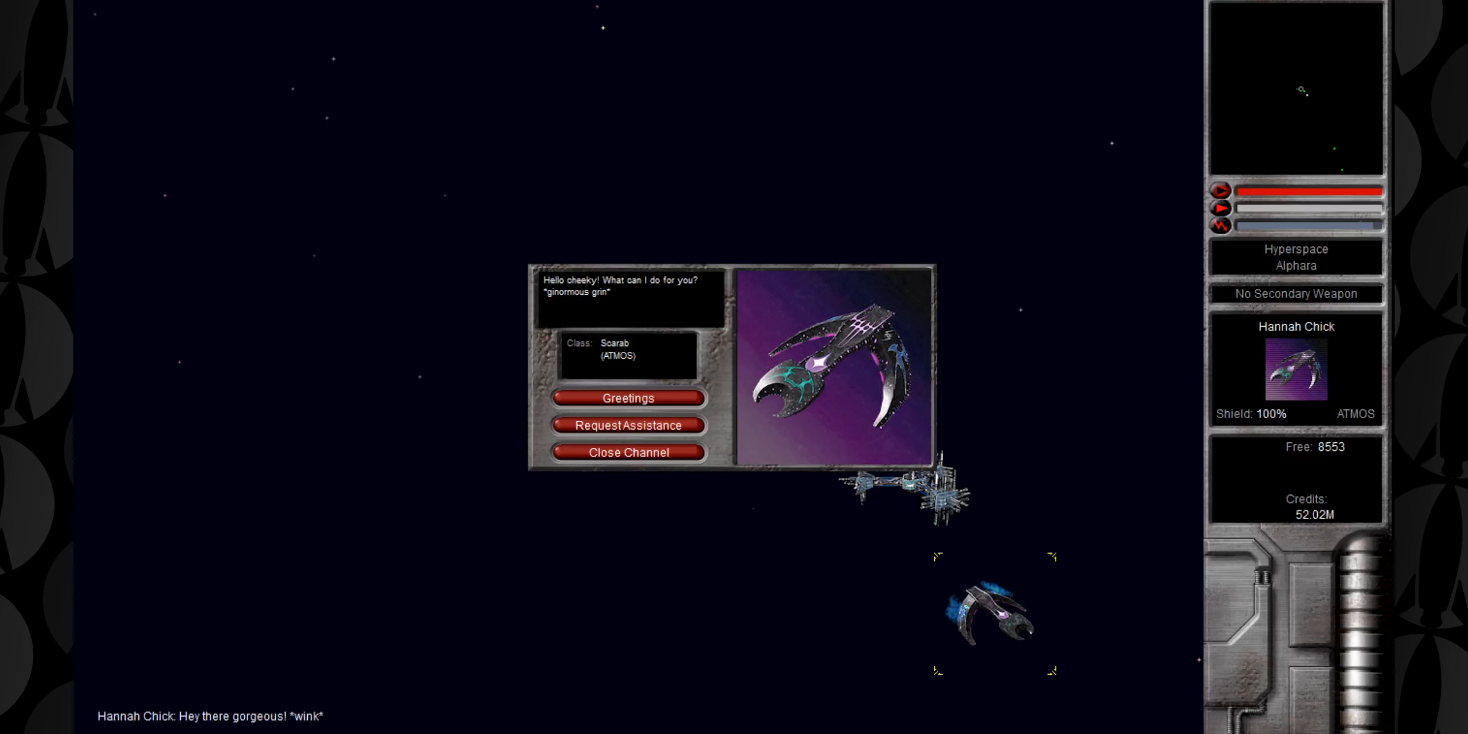
# Hail Hannah Chick's ATMOS Scarab and close the comm channel before landing on Gem
pyautogui.click(630, 452)
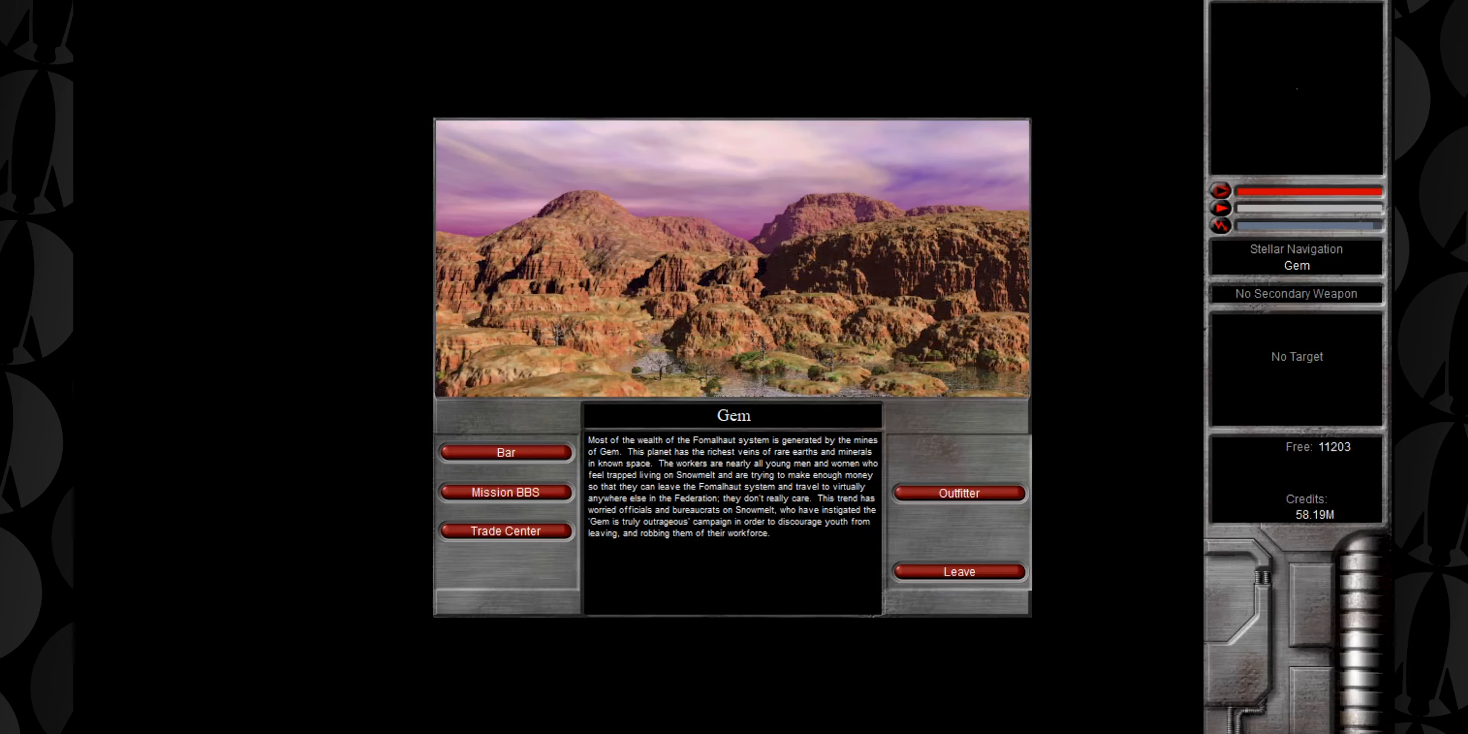
# Buy low-priced opals on Gem, then sell the fleet's opals at Serenity's high price
pyautogui.click(506, 531)
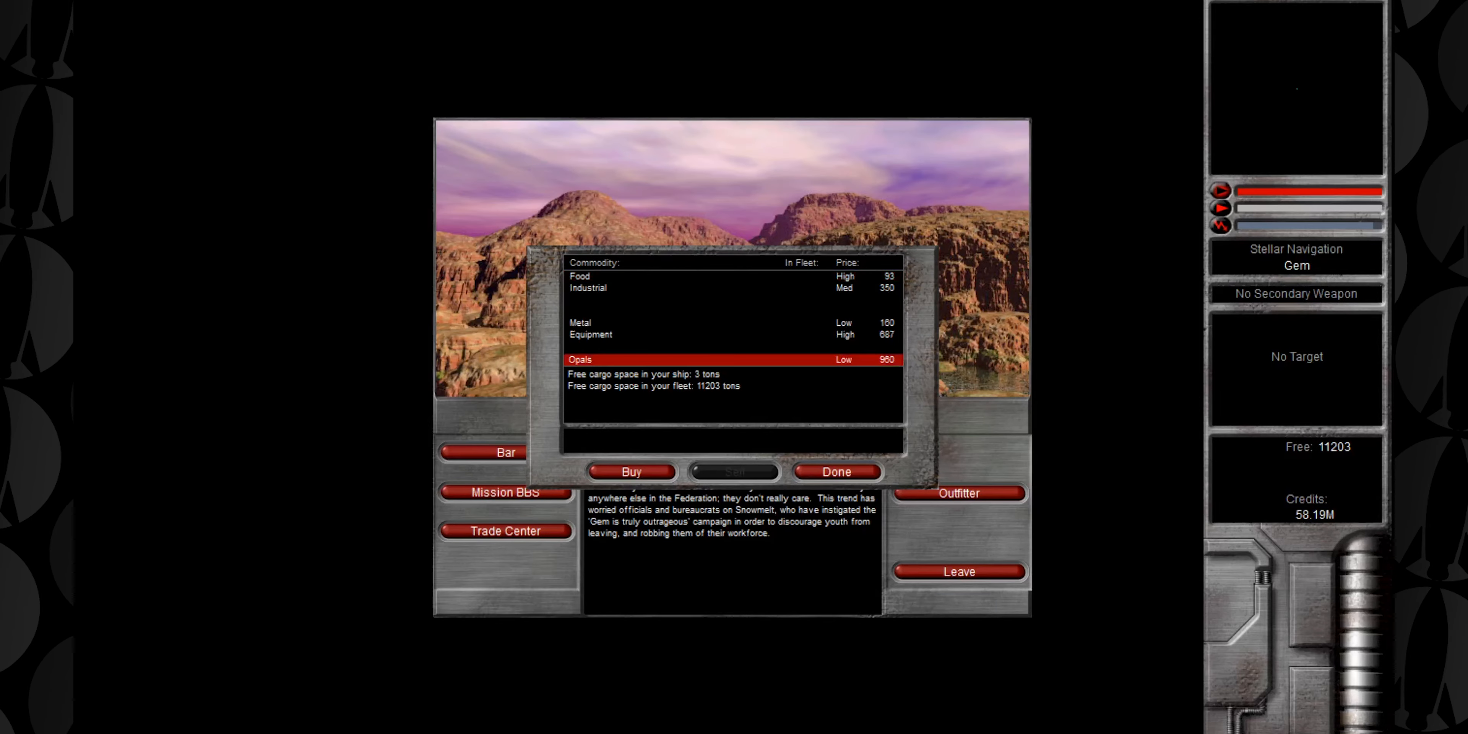
pyautogui.click(630, 471)
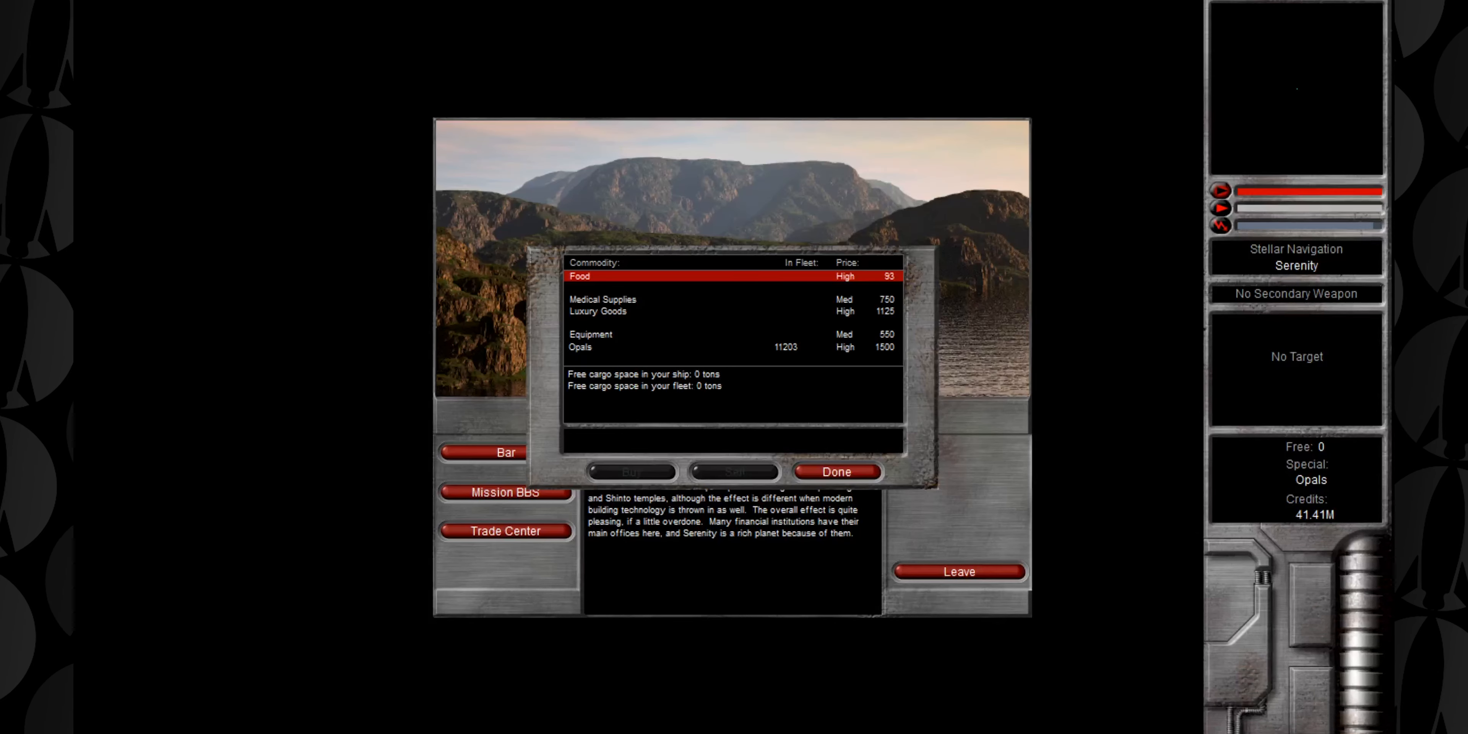
pyautogui.click(730, 347)
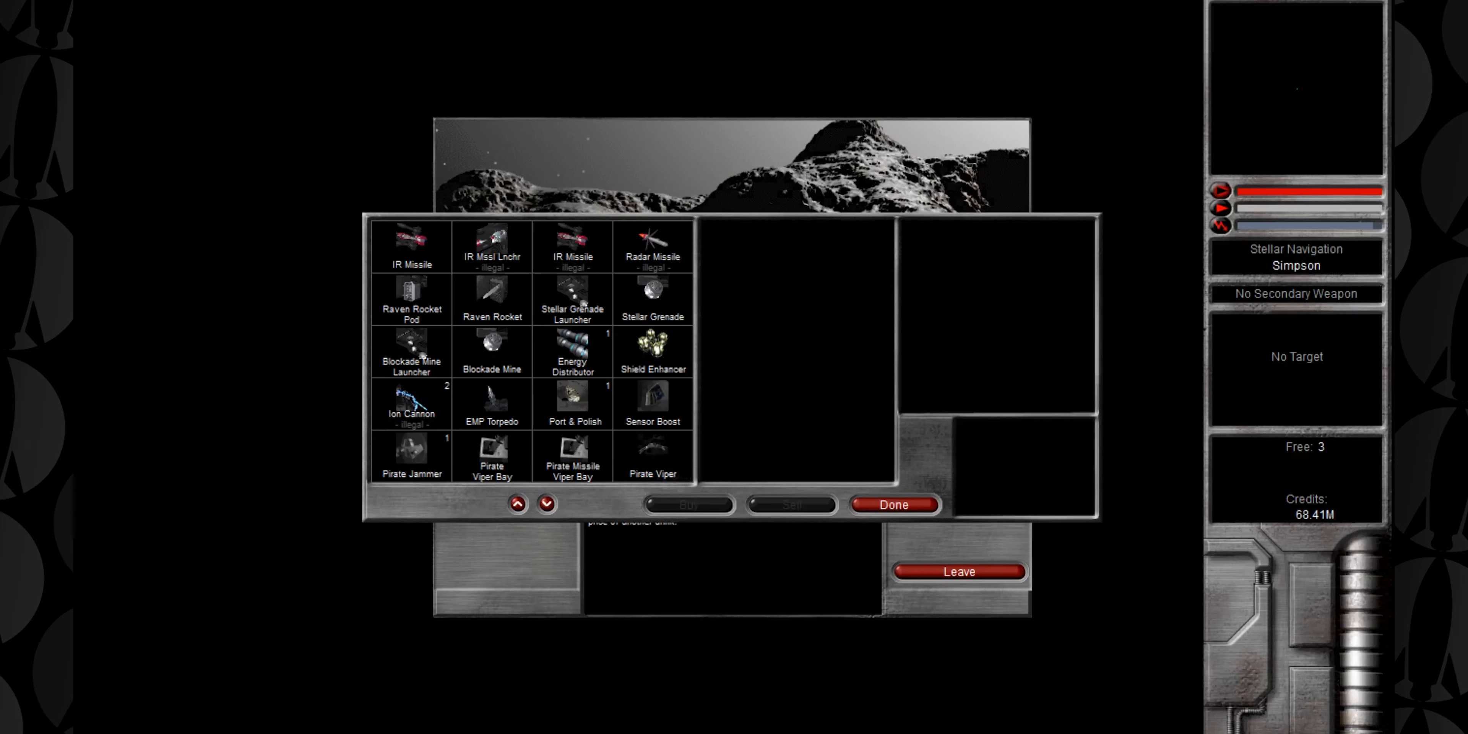
# Leave the Simpson outfitter to go disable and board the Leviathan in HG-Vella
pyautogui.click(892, 504)
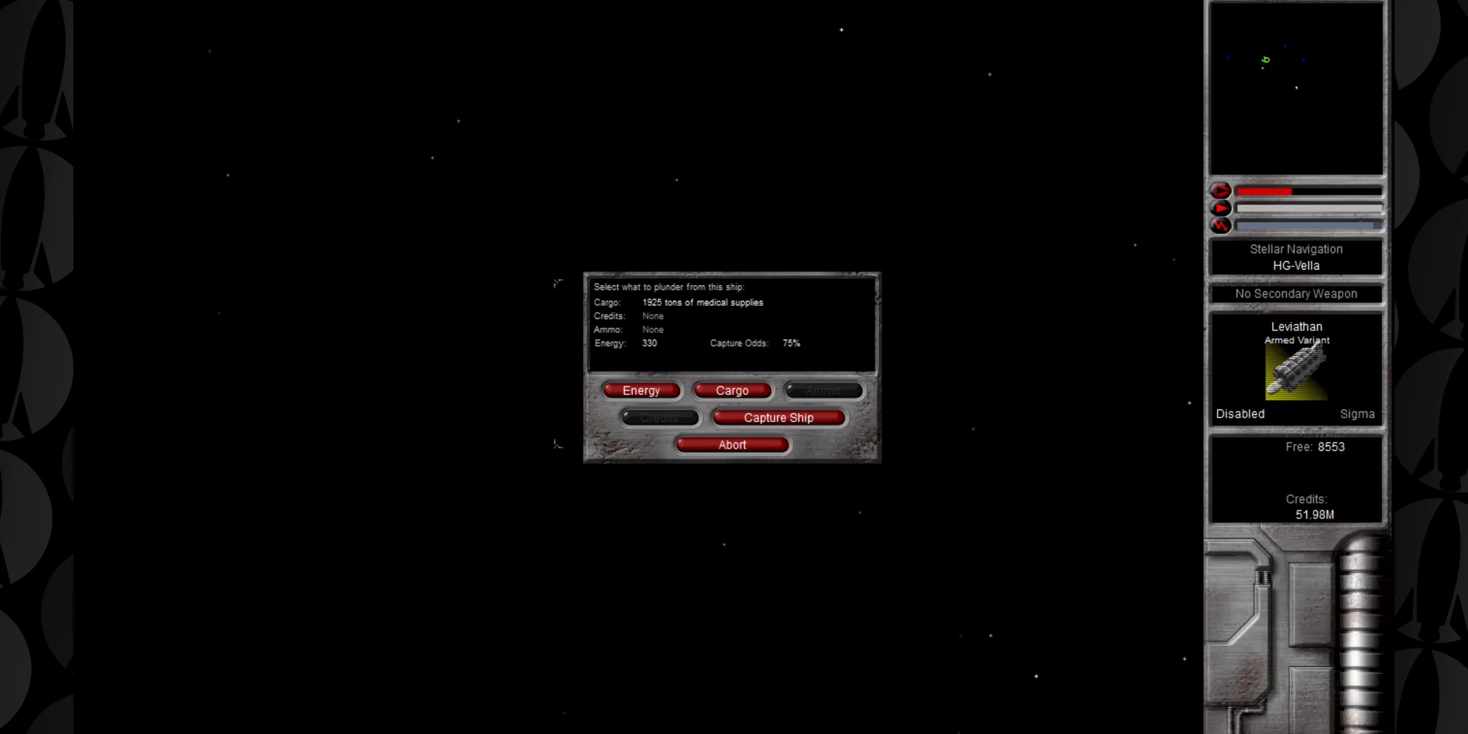
# Capture the disabled Leviathan at 75% odds and choose how to use the captured ship
pyautogui.click(777, 417)
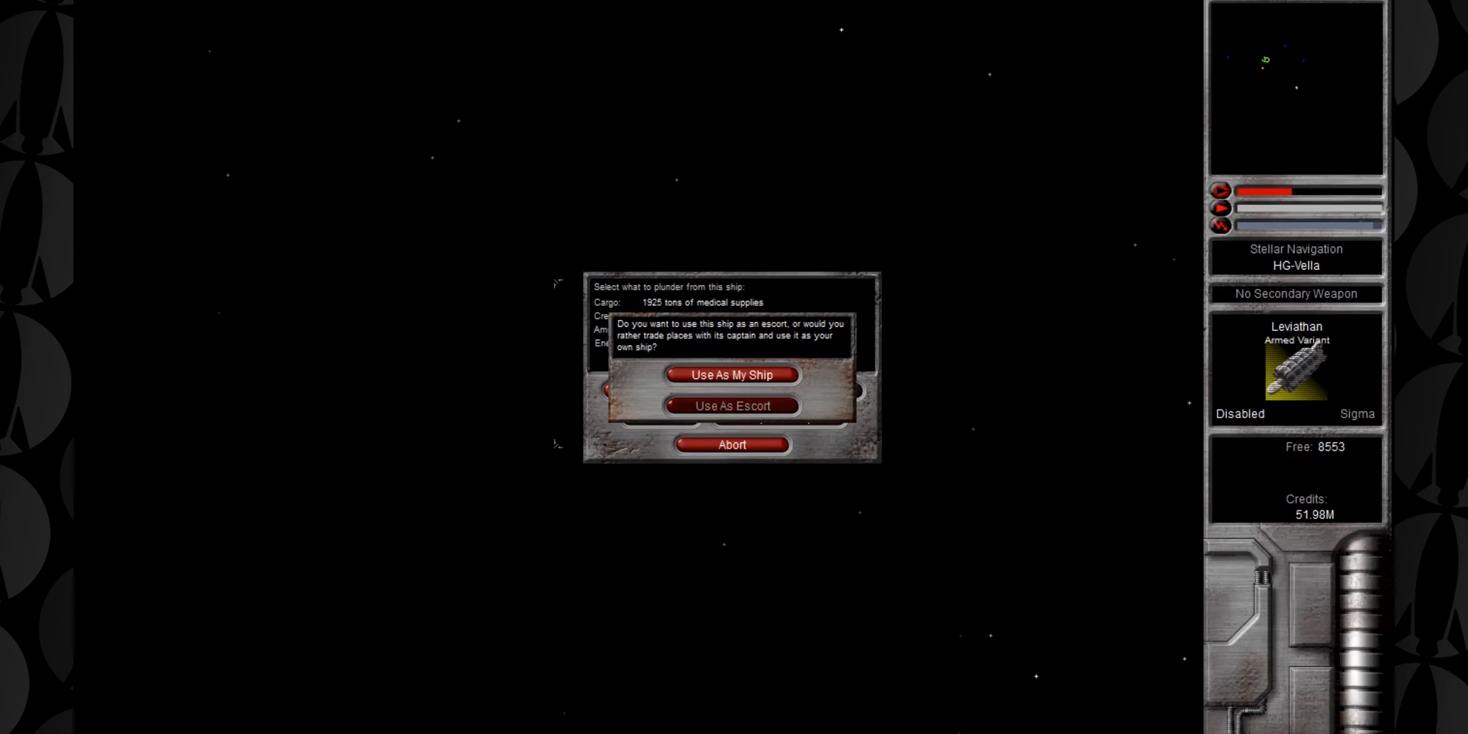
pyautogui.click(731, 406)
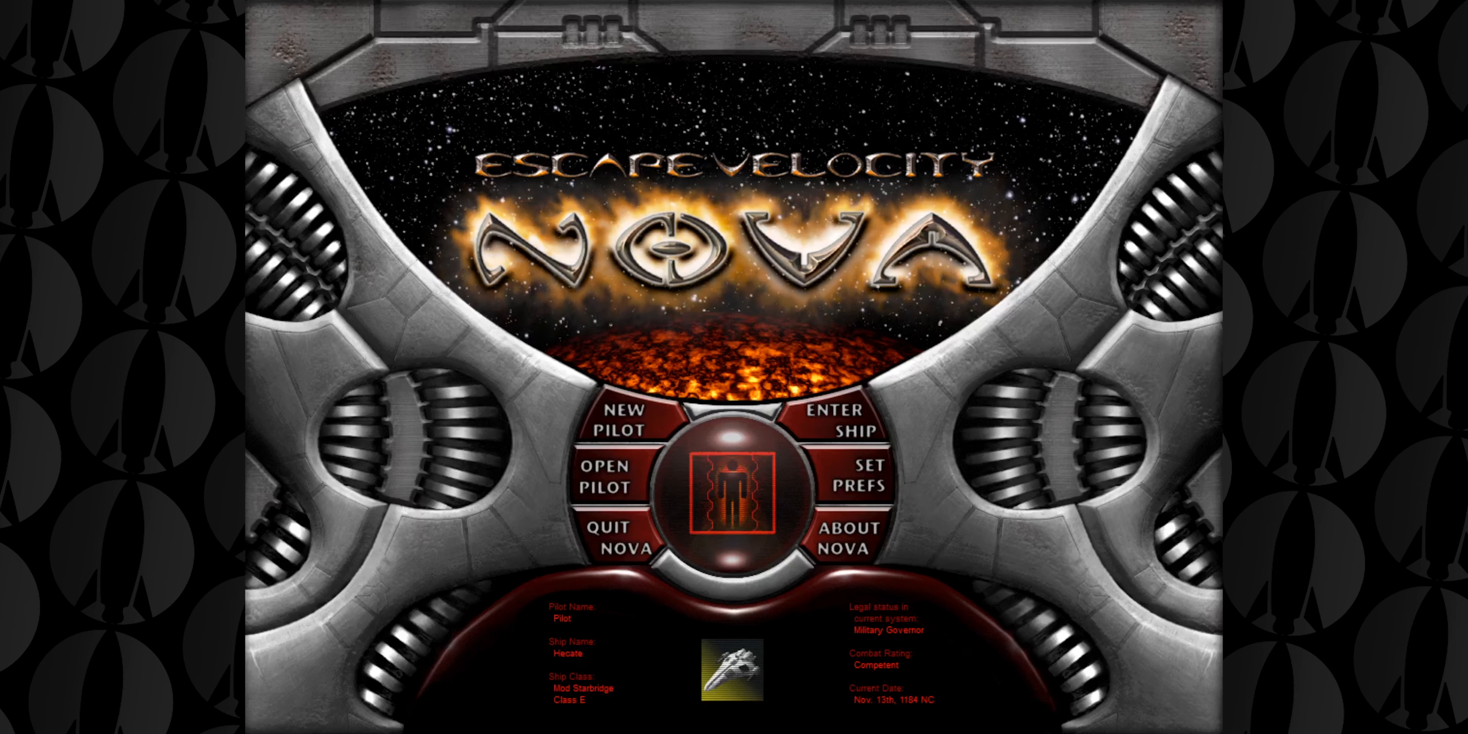
# Resume with the current pilot and bring up the Mass Driver in the outfitter, then the galaxy map
pyautogui.click(846, 534)
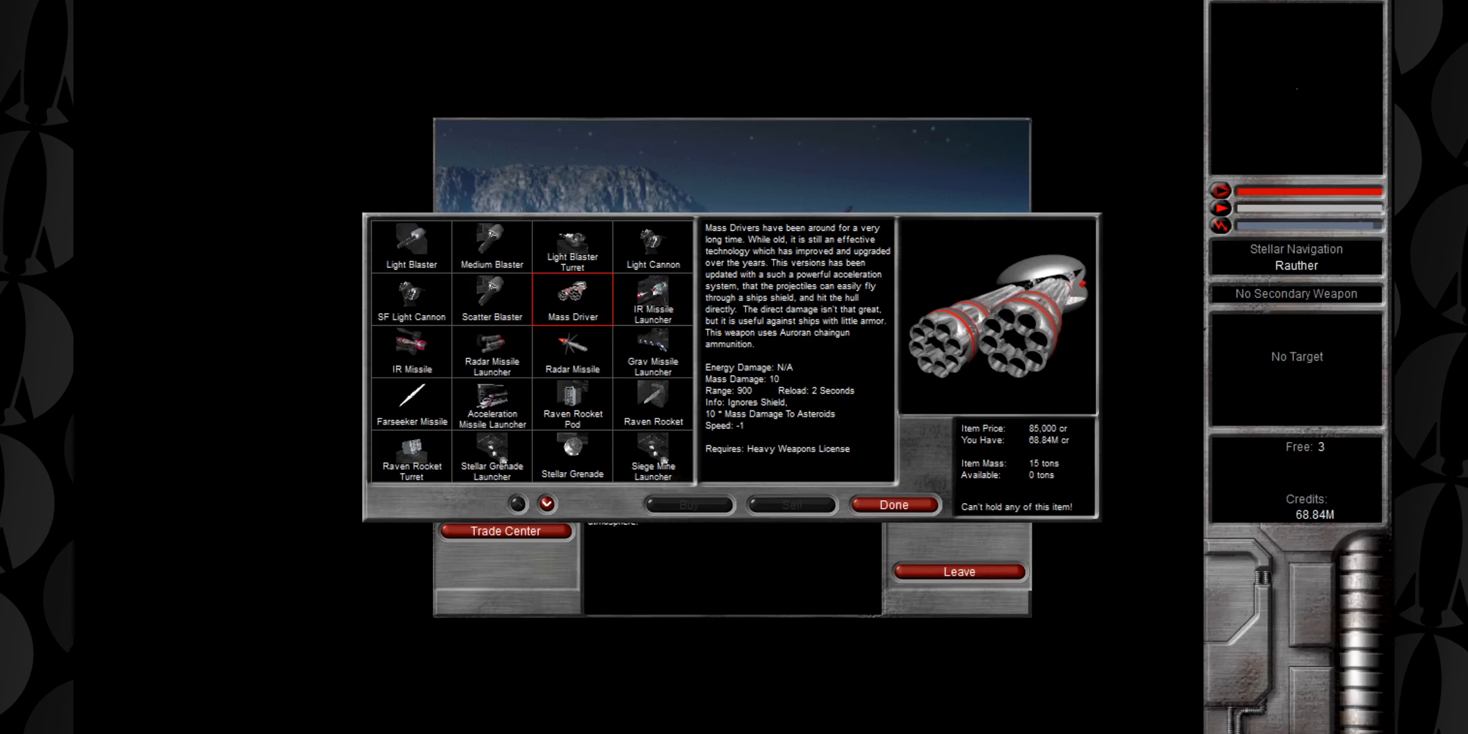
pyautogui.click(890, 503)
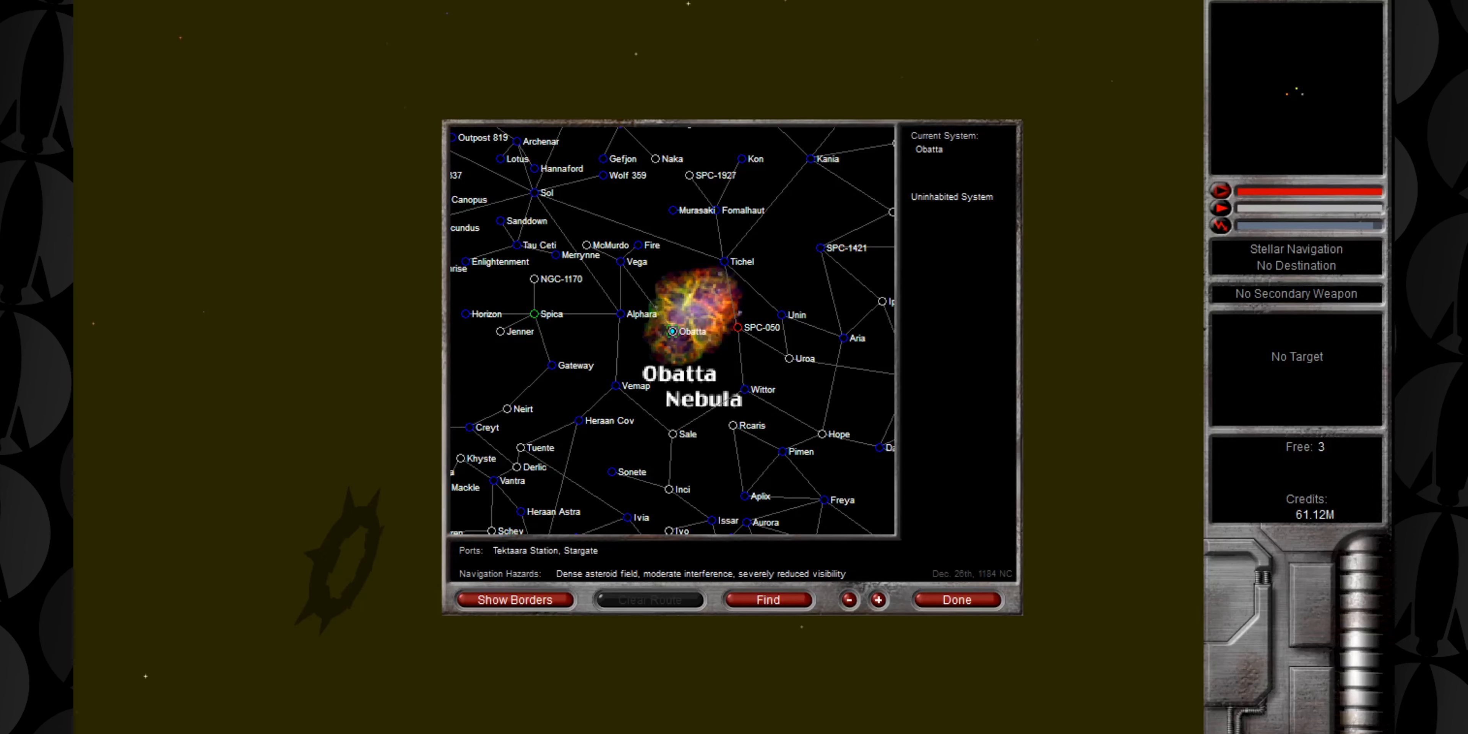
# Zoom the galaxy map out twice to see the whole modded galaxy, then head to Spica Shipyard
pyautogui.click(848, 600)
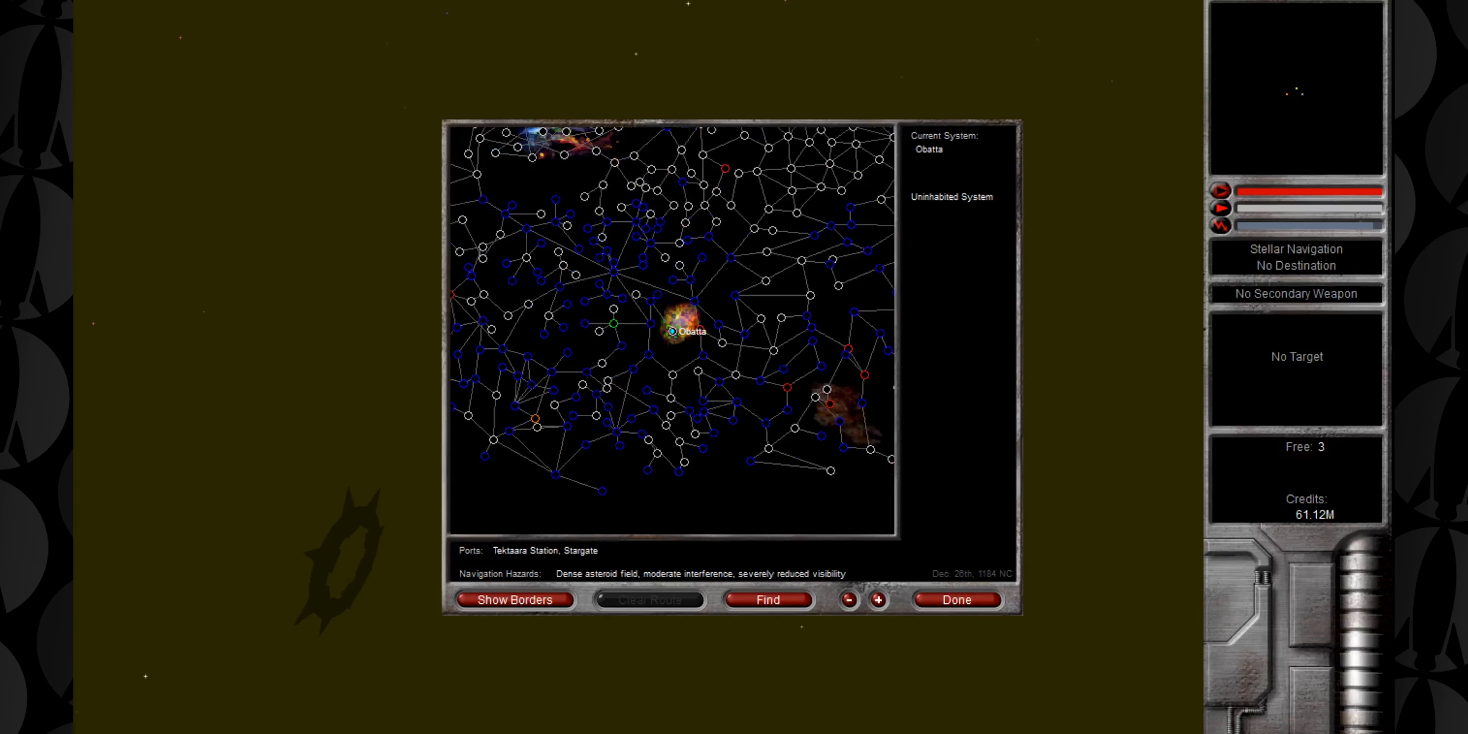
pyautogui.click(847, 600)
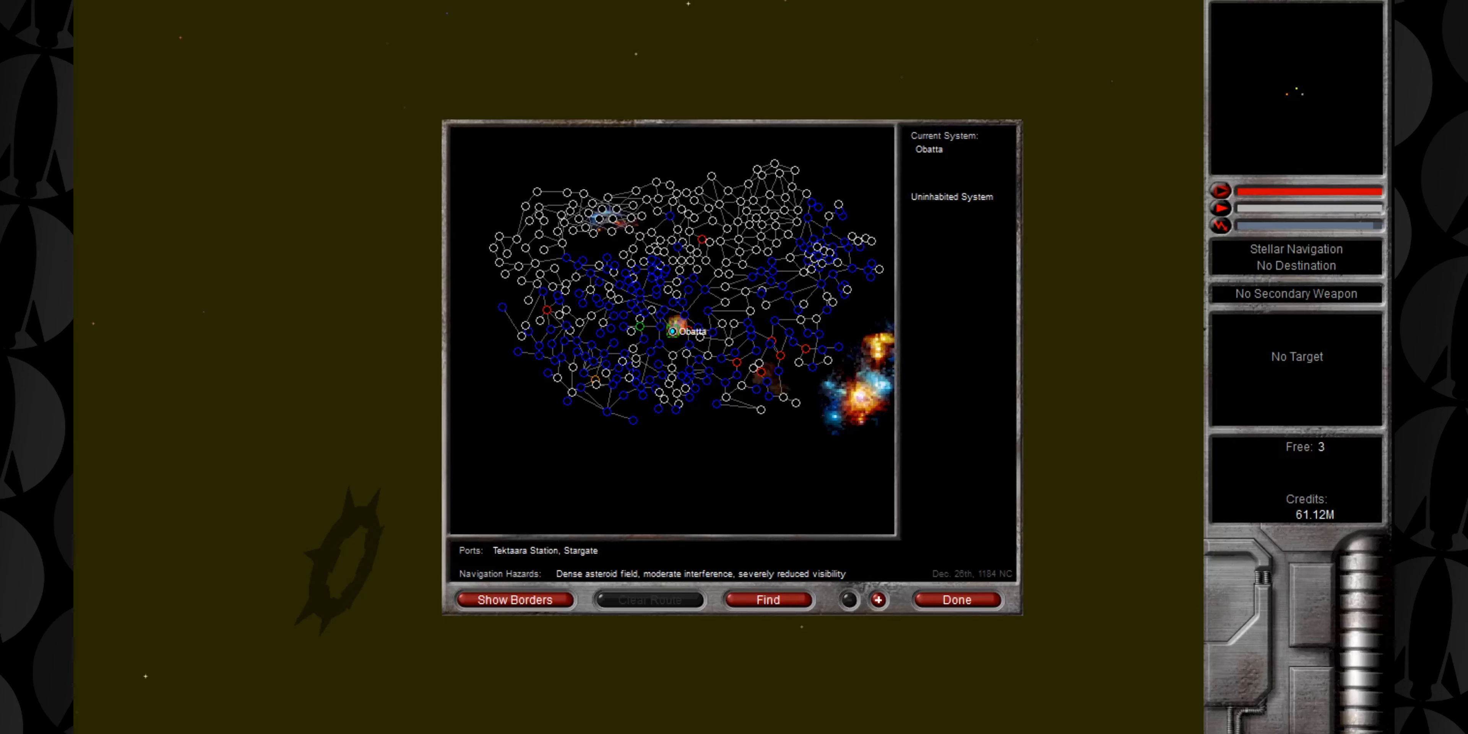
pyautogui.click(956, 599)
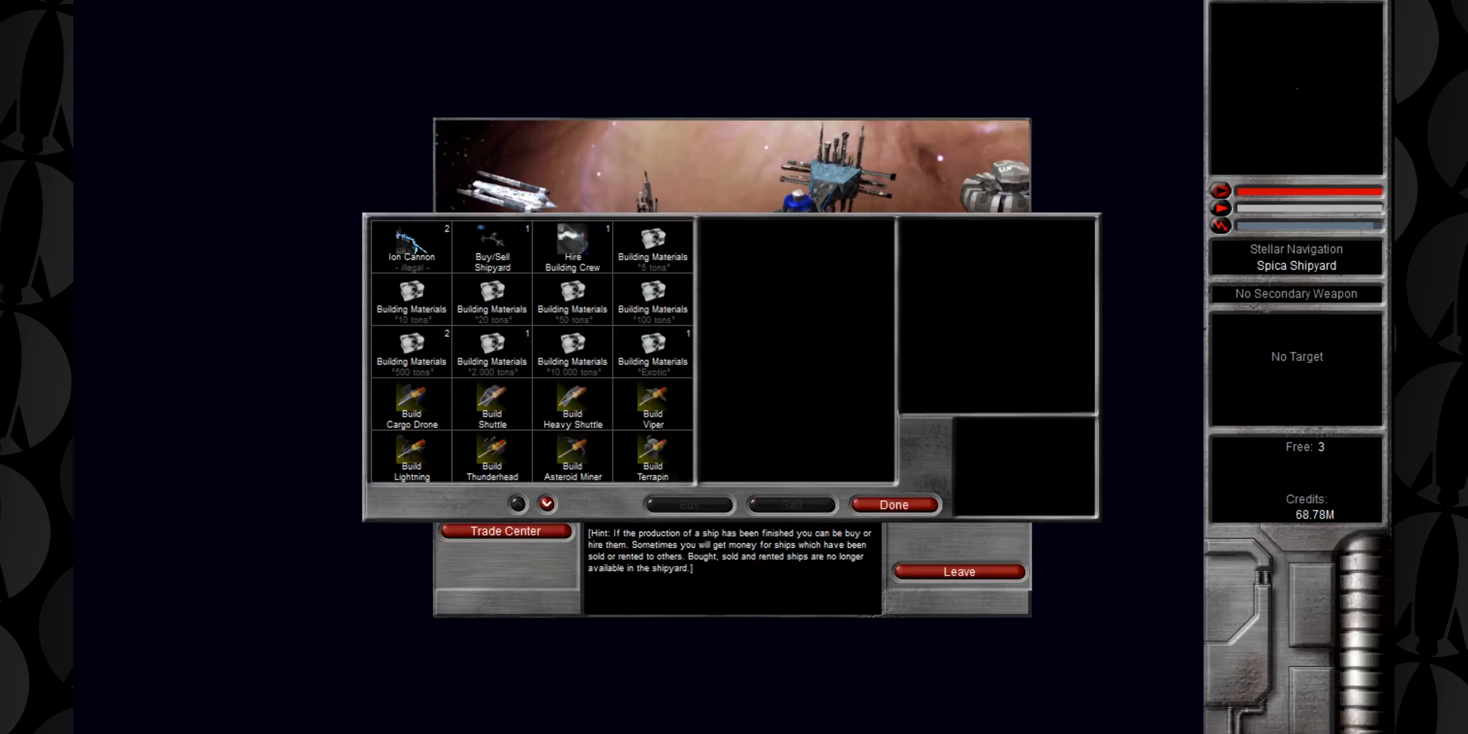
# Read the Buy/Sell Shipyard item and the Echo Class Star Liner, then leave for Tektaara Station
pyautogui.click(491, 245)
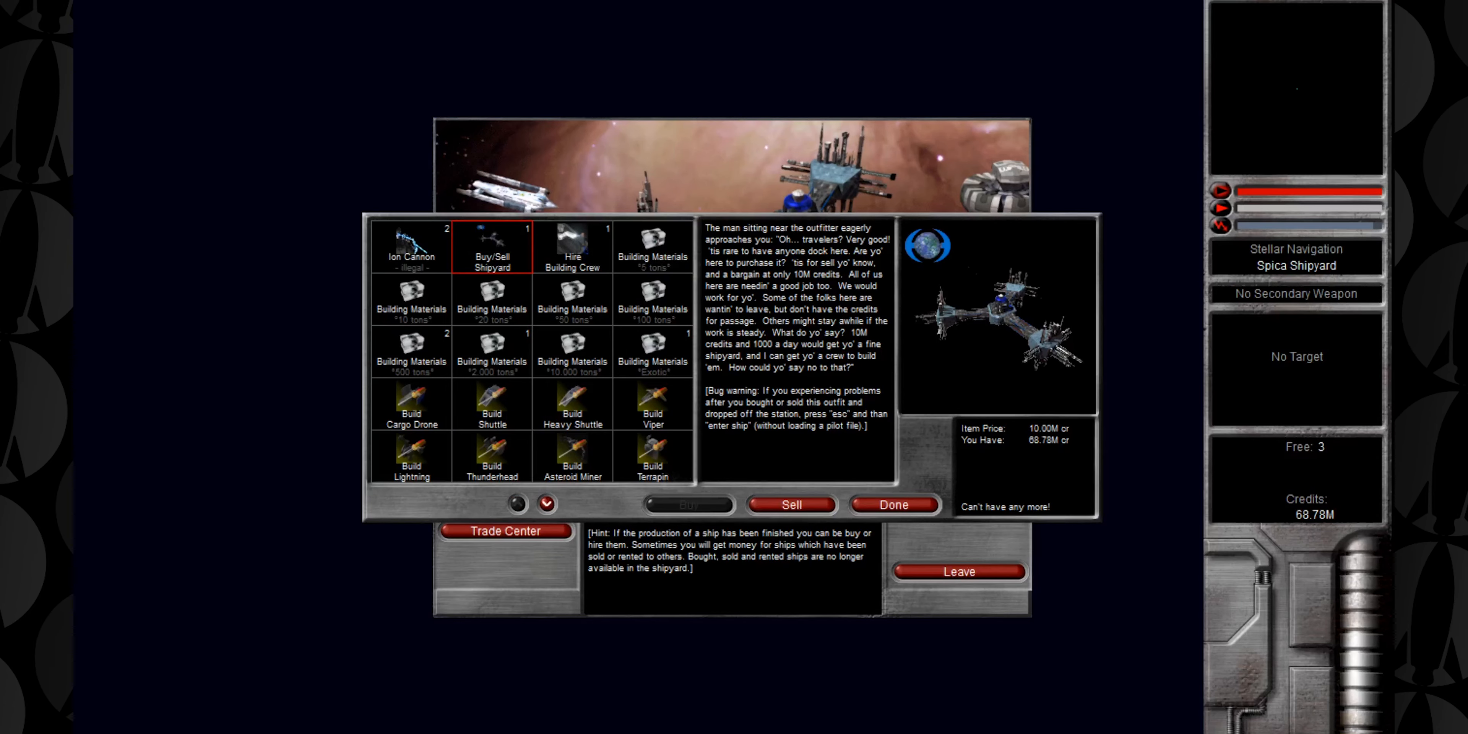
pyautogui.click(958, 571)
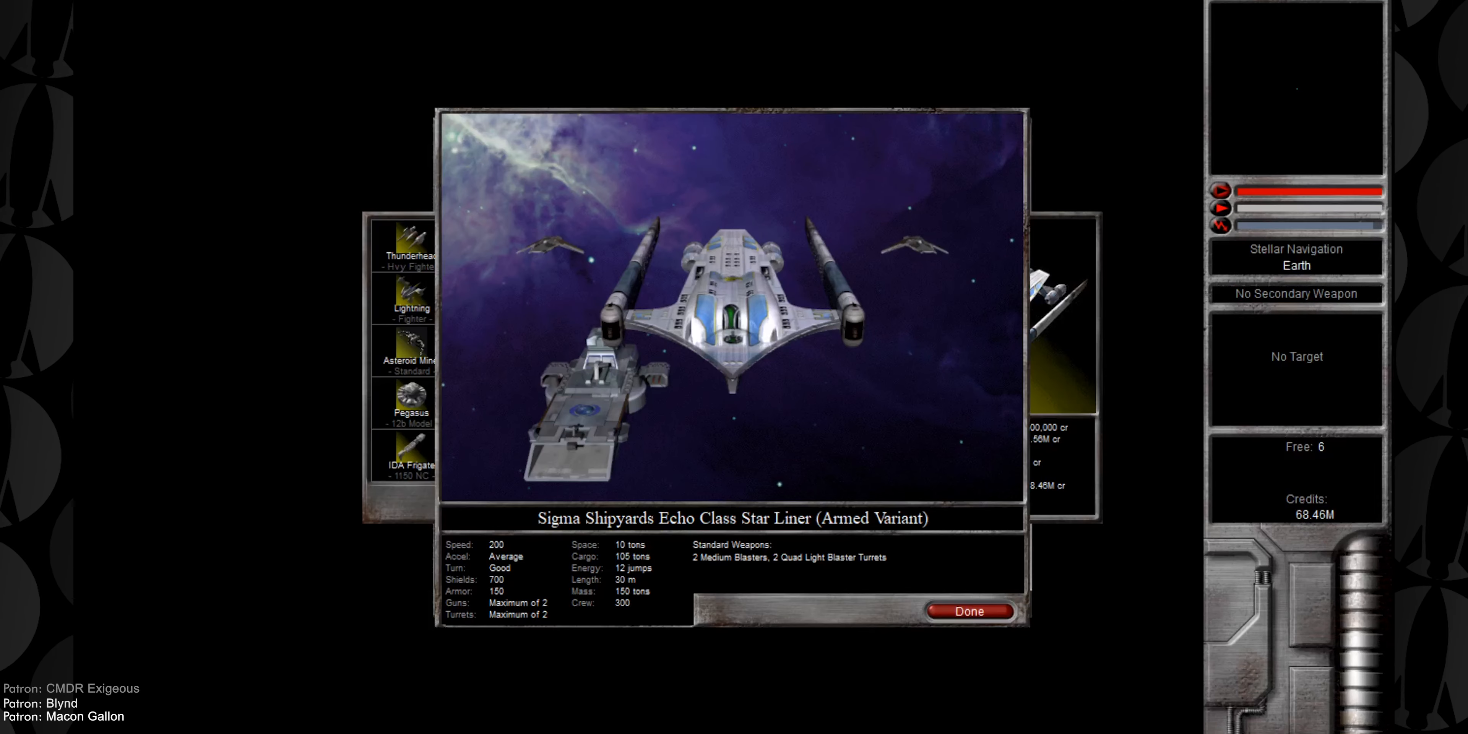
pyautogui.click(968, 612)
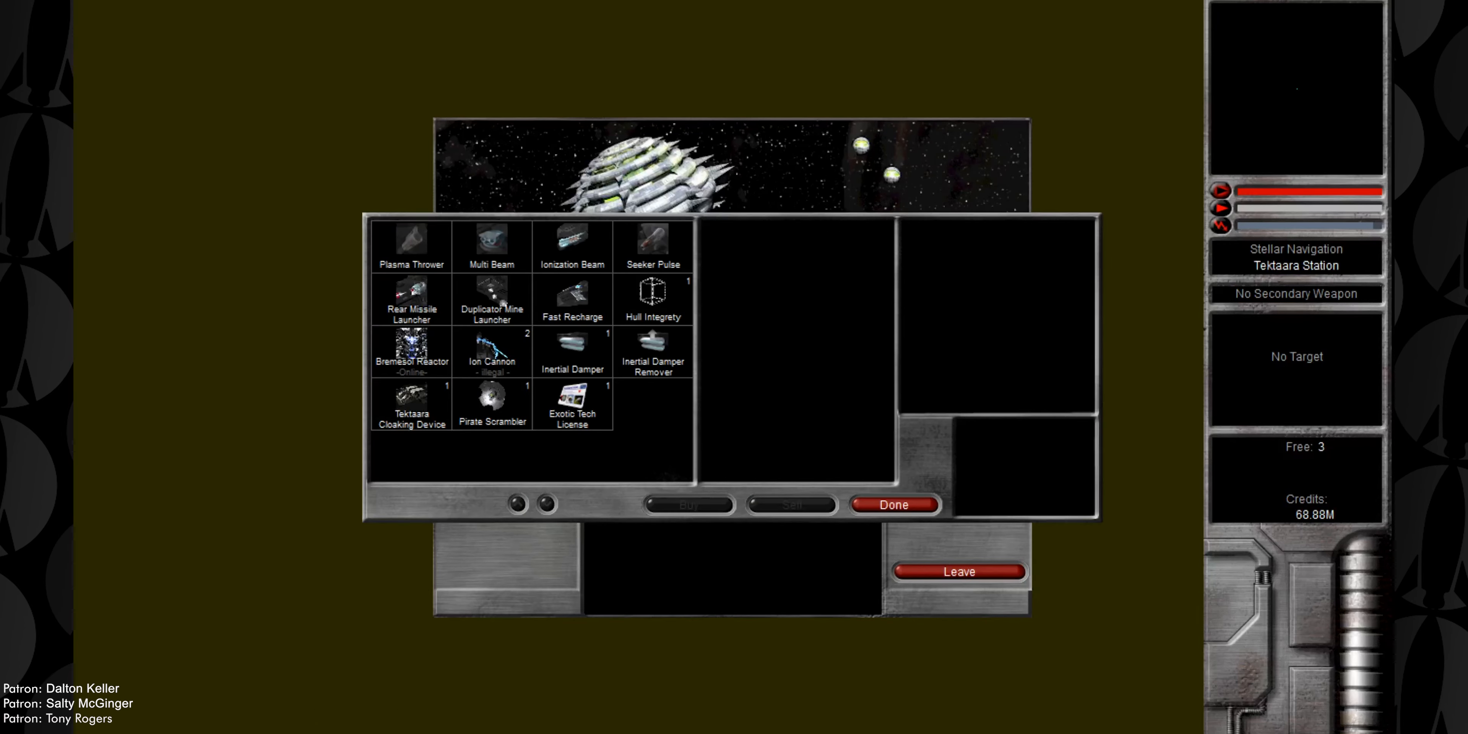
# Inspect the Bremesol Reactor at Tektaara, then leave for Earth's outfitter
pyautogui.click(409, 348)
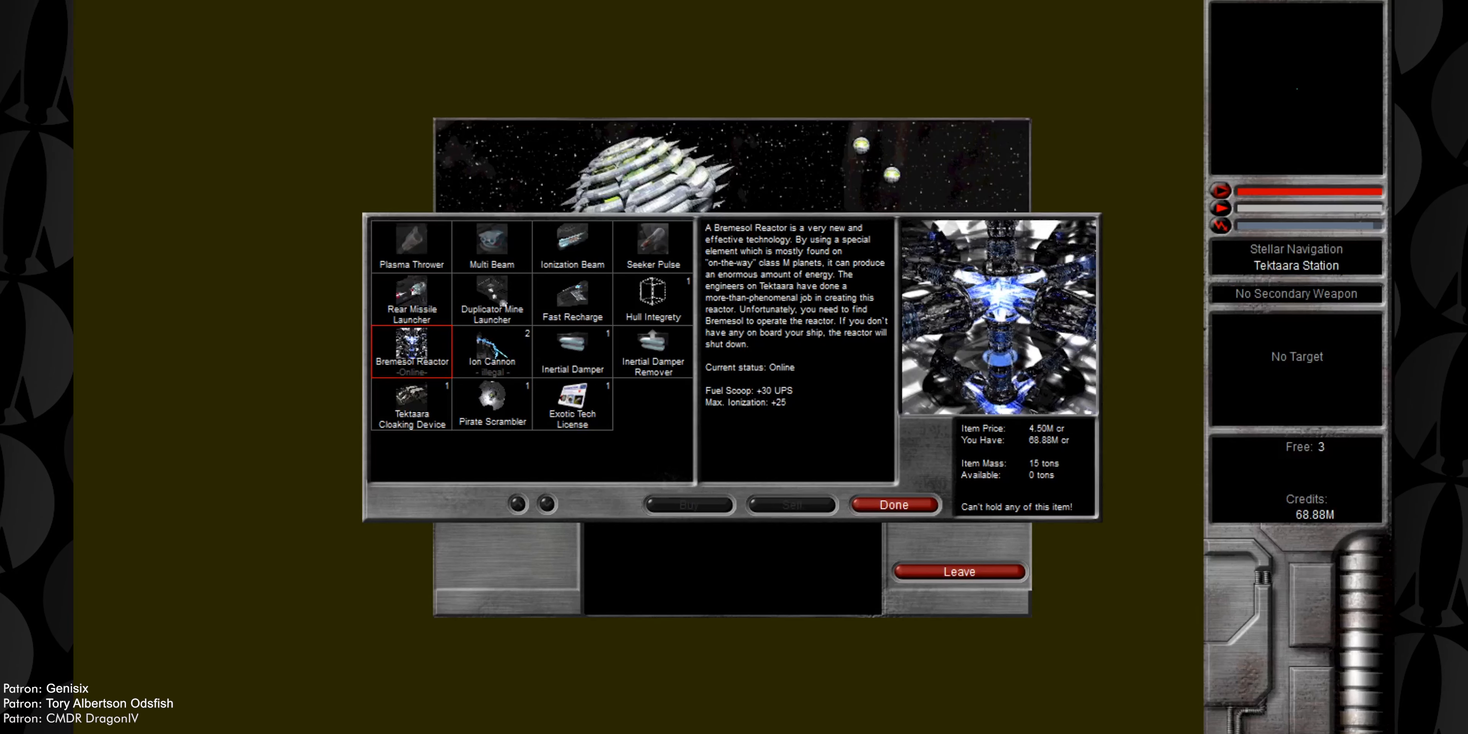
pyautogui.click(959, 571)
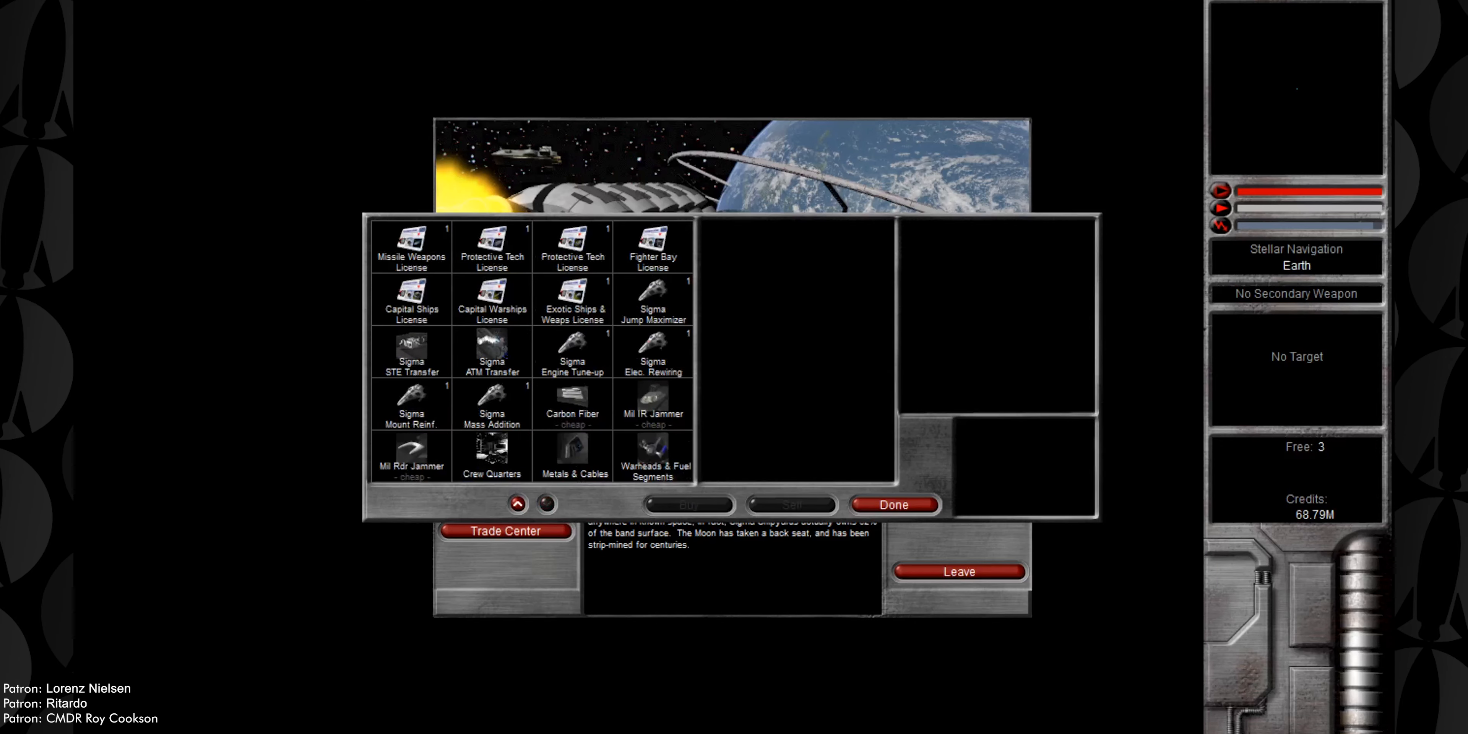
# Leave Earth, disable the Pirate Carrier and board it to see the plunder options at 9% capture odds
pyautogui.click(490, 353)
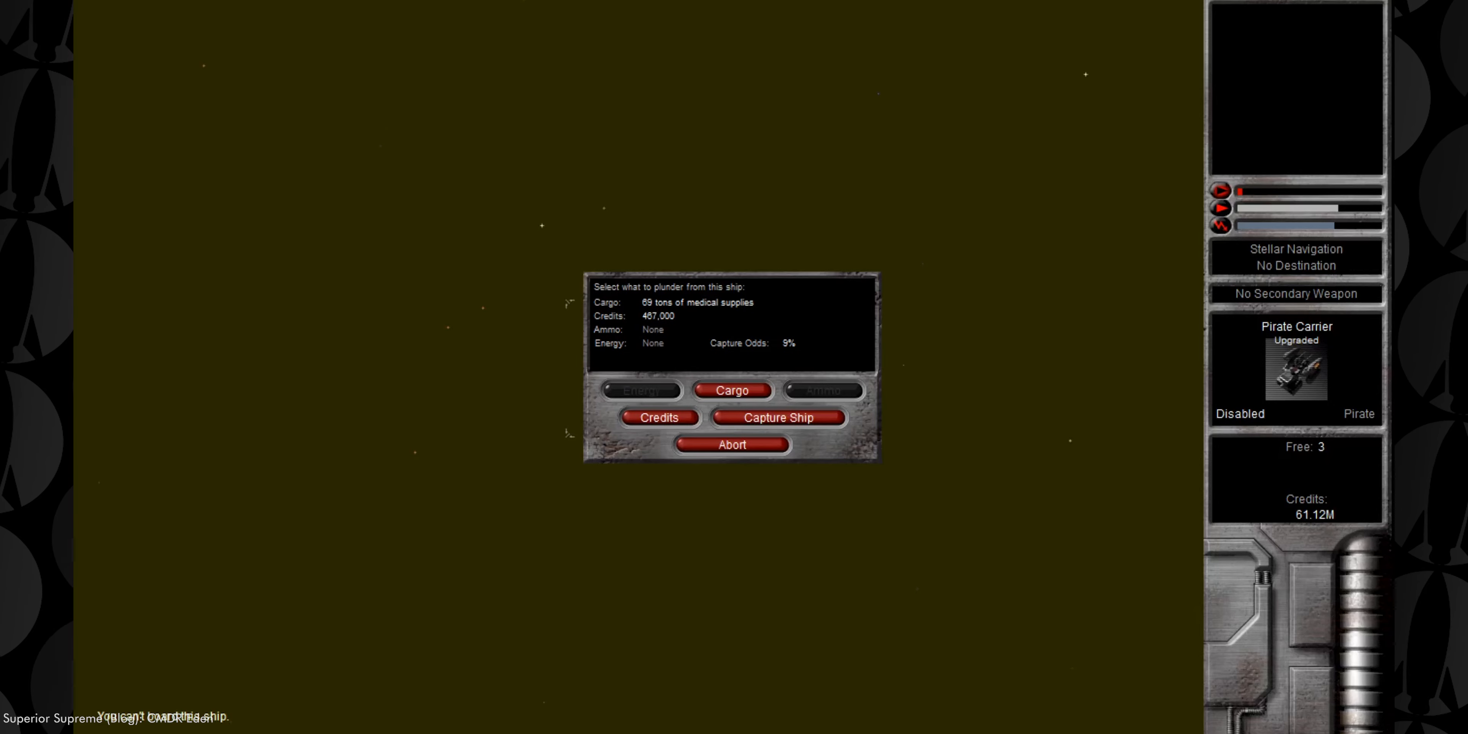
pyautogui.click(777, 418)
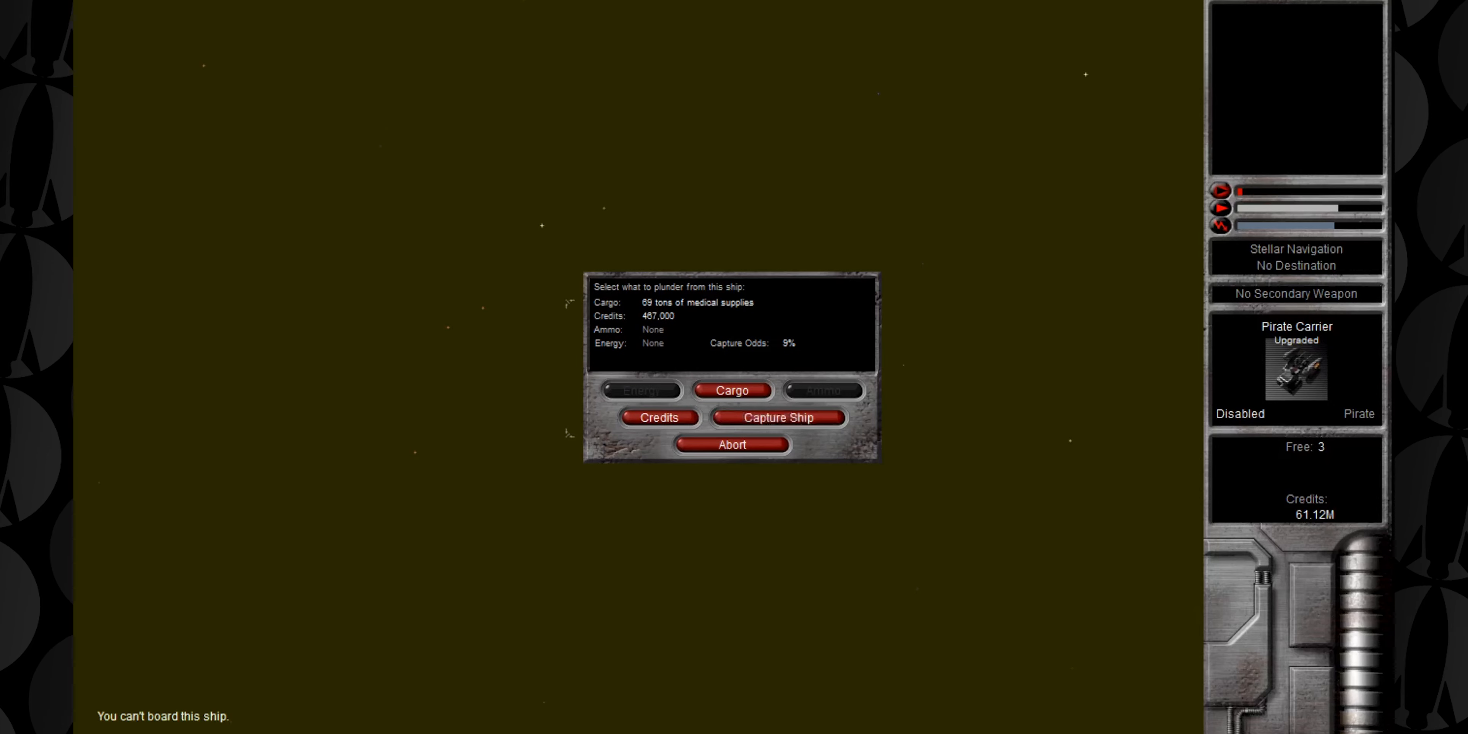